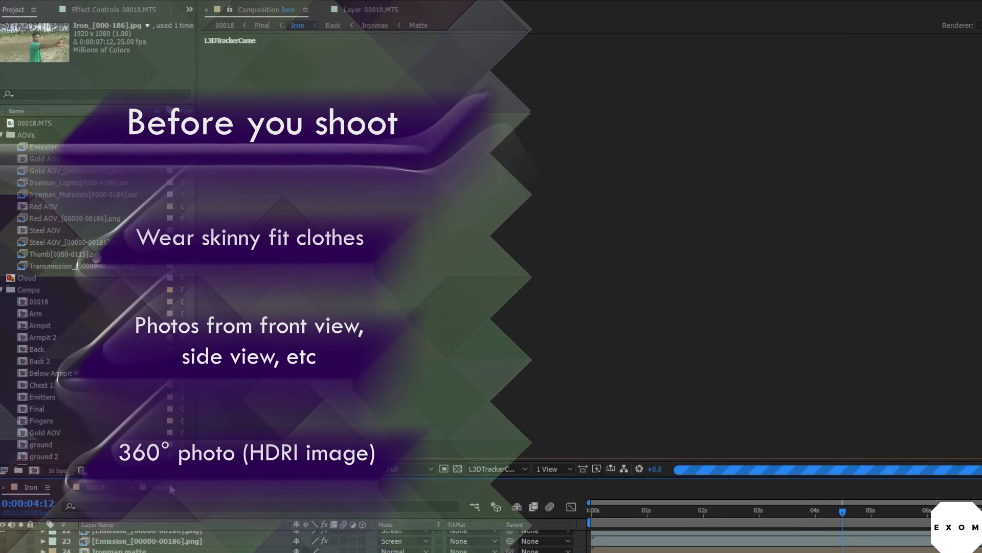
- Close the current project so After Effects opens a fresh Untitled Project
{"action": "left_click", "coordinate": [262, 25]}
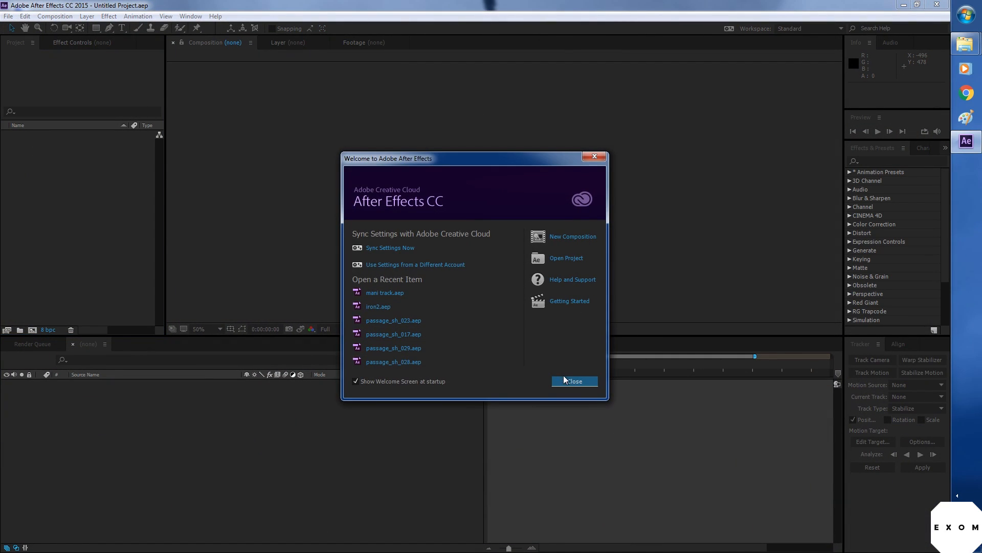
- Dismiss the Welcome screen, preview the 00018 composition, then move the current time into the clip
{"action": "left_click", "coordinate": [572, 380]}
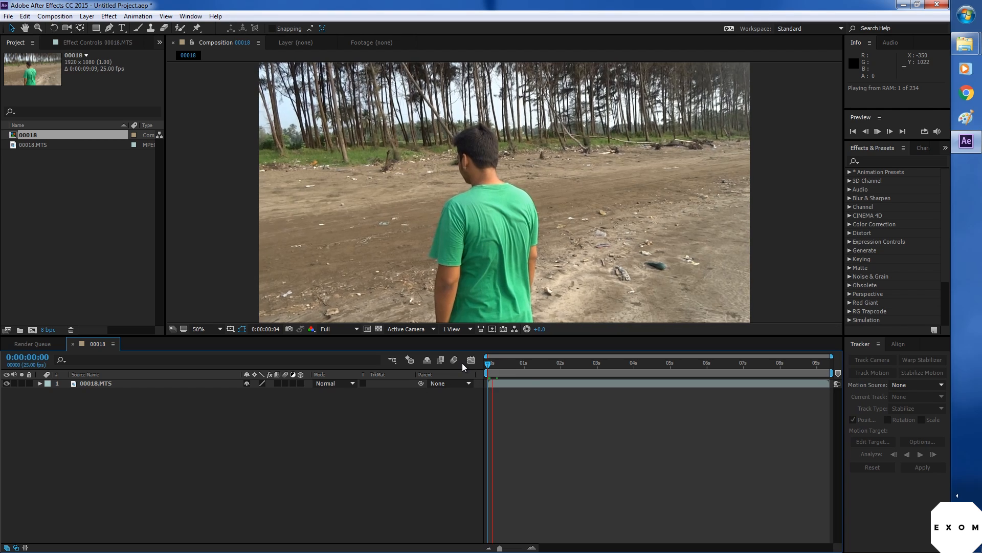
{"action": "left_click", "coordinate": [889, 131]}
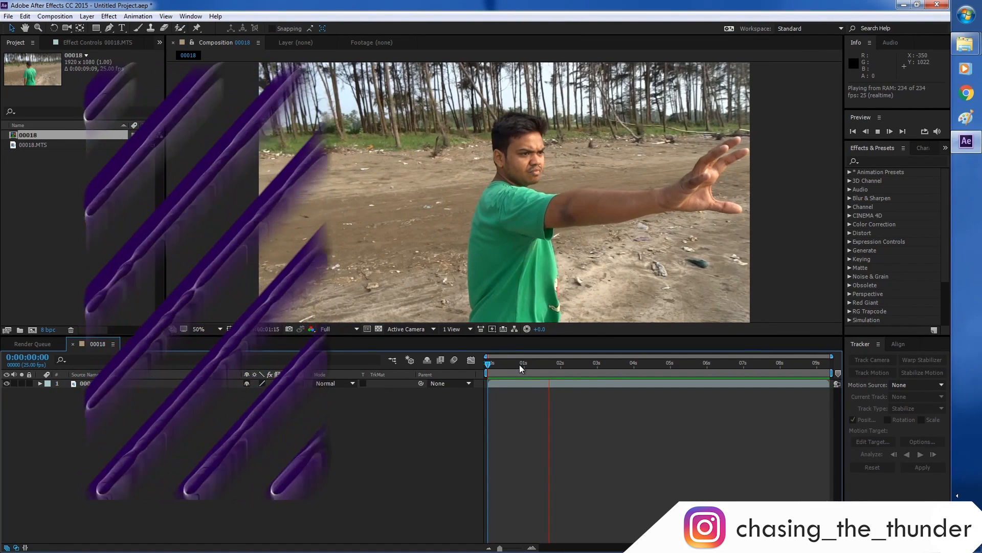
{"action": "left_click", "coordinate": [491, 363]}
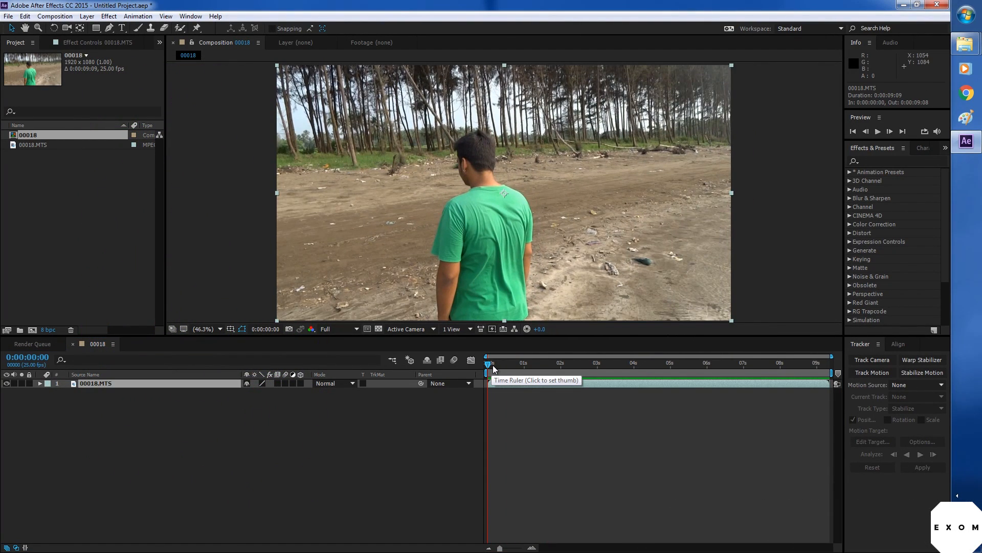
{"action": "left_click", "coordinate": [498, 362]}
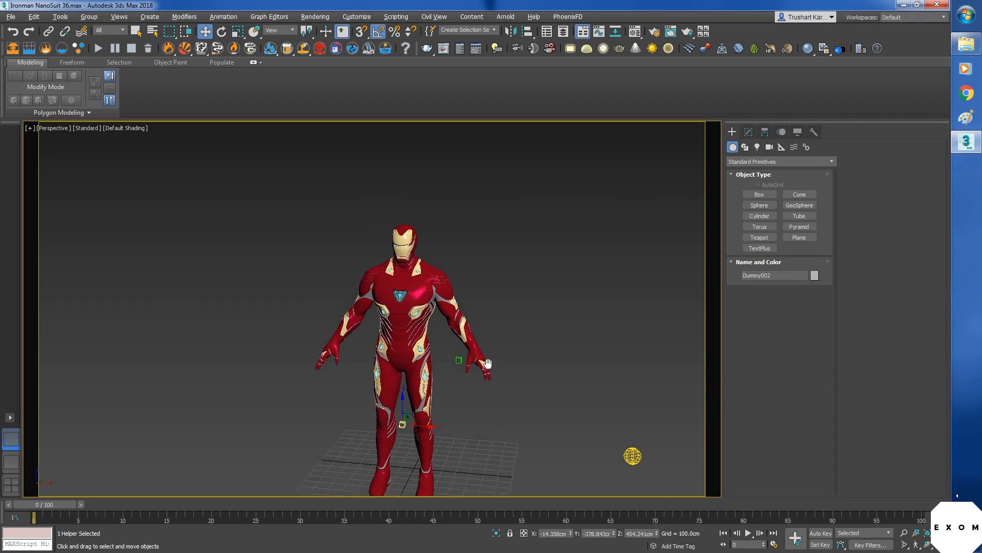
- Zoom the Perspective viewport on the Iron Man NanoSuit 36 base model
{"action": "scroll", "scroll_direction": "up", "scroll_amount": 3}
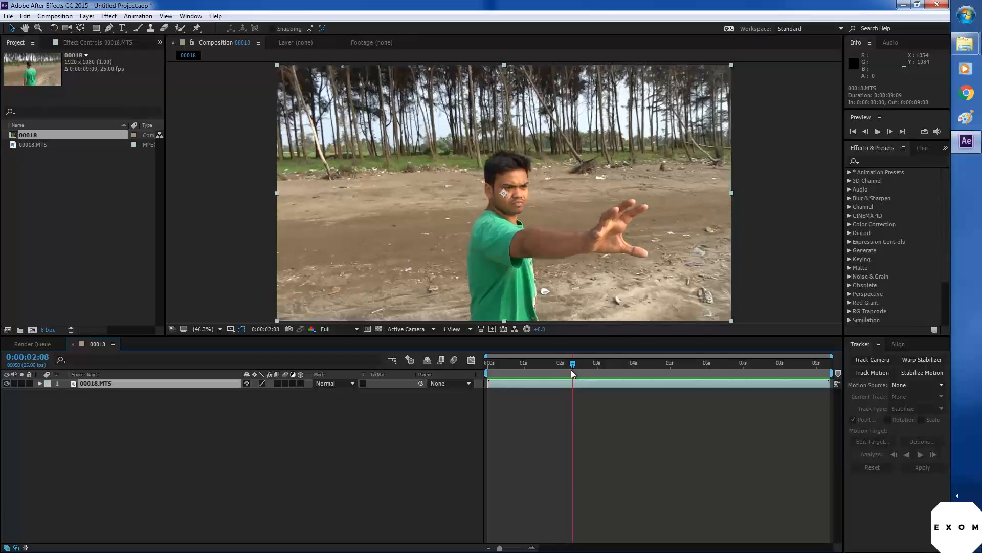
- Set the current time to 0:00:01:22 and trim the layer's in point there
{"action": "left_click", "coordinate": [546, 362]}
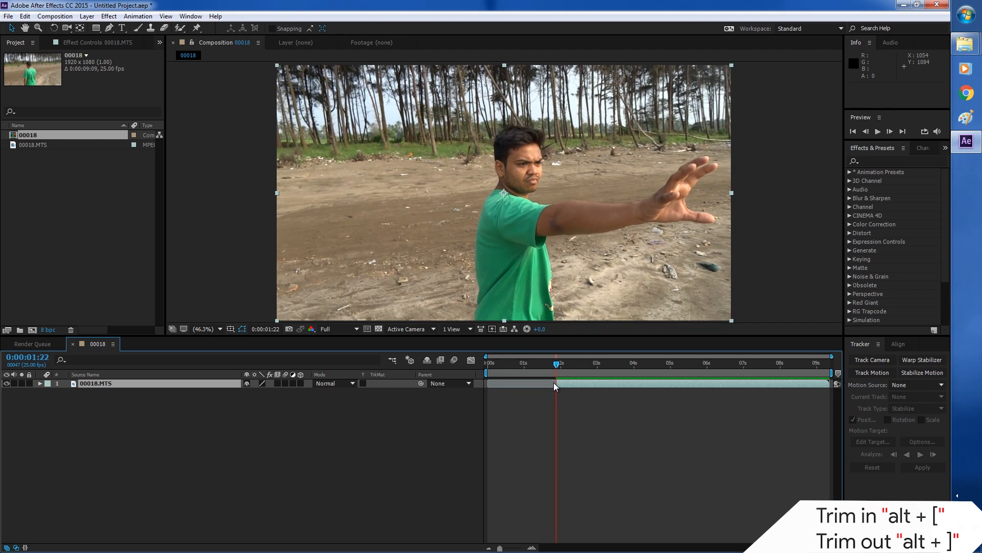
{"action": "mouse_move", "coordinate": [588, 399]}
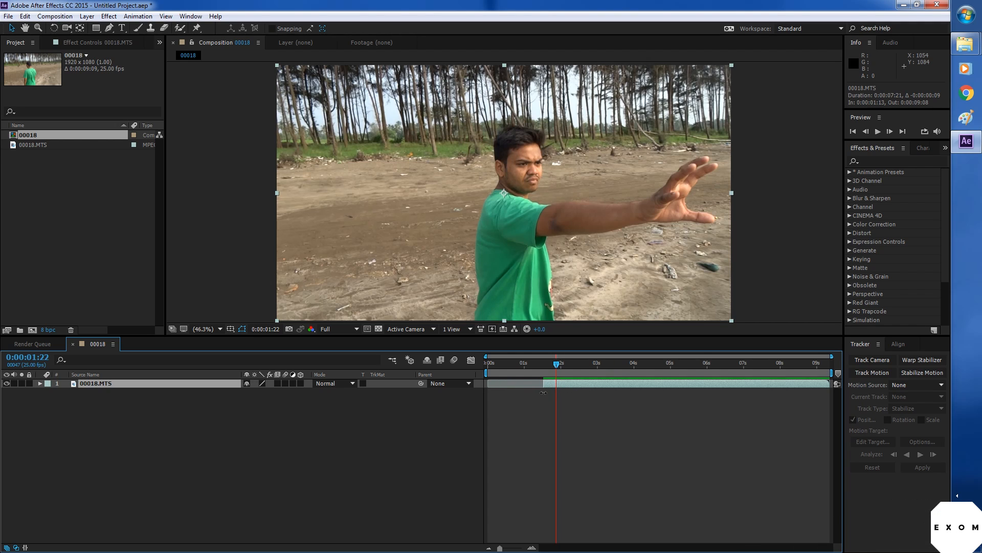
- Pre-compose the trimmed 00018.MTS layer into 'Iron', moving all attributes
{"action": "right_click", "coordinate": [567, 385]}
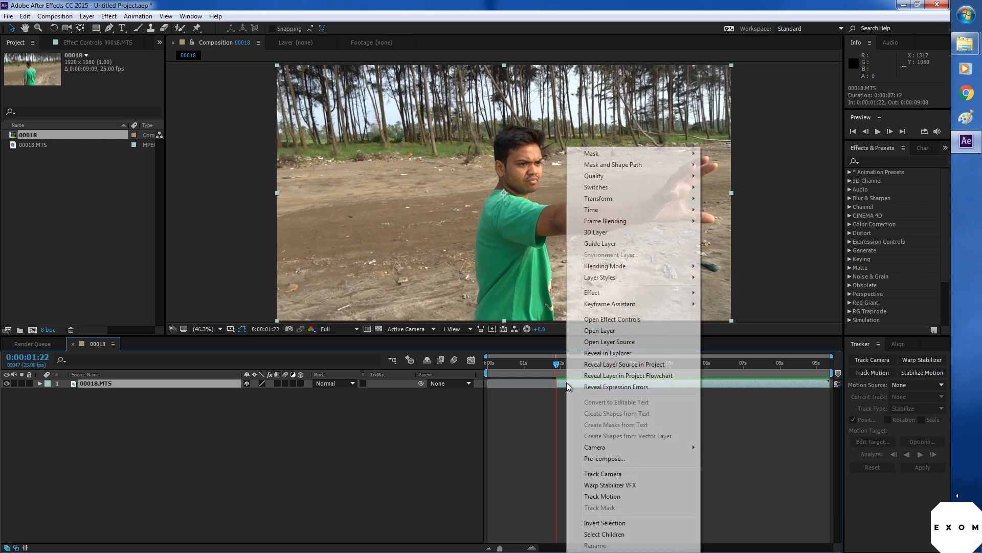
{"action": "left_click", "coordinate": [605, 458]}
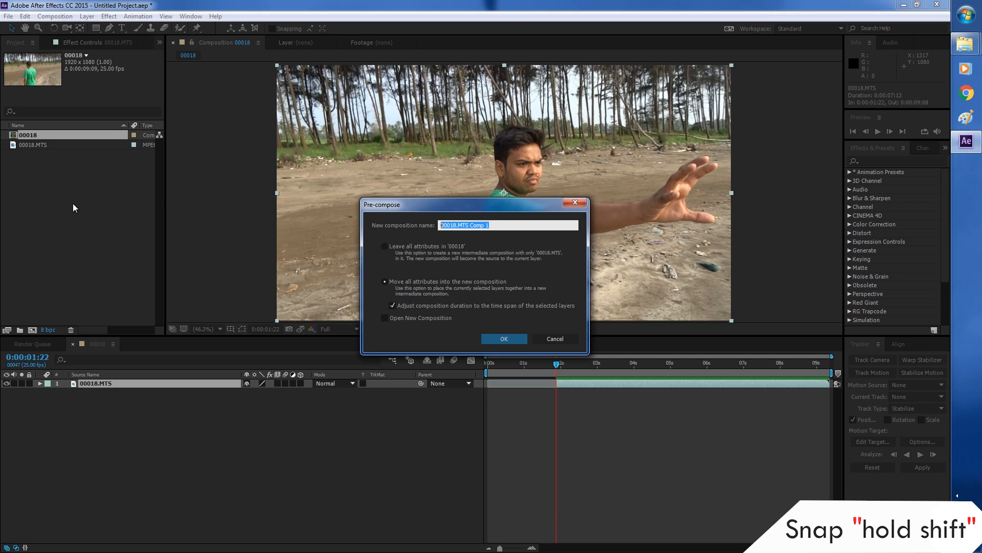
{"action": "type", "text": "Iro"}
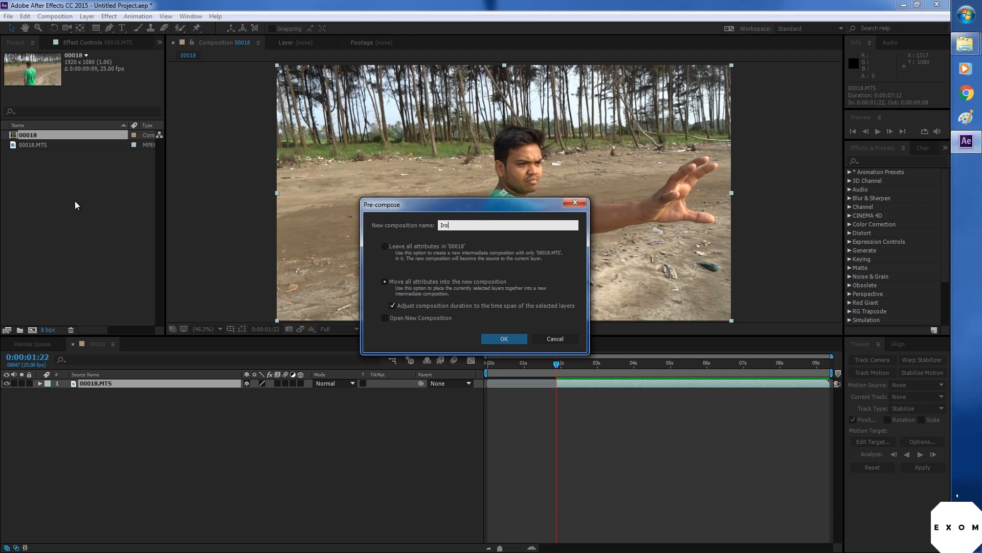
{"action": "left_click", "coordinate": [503, 338]}
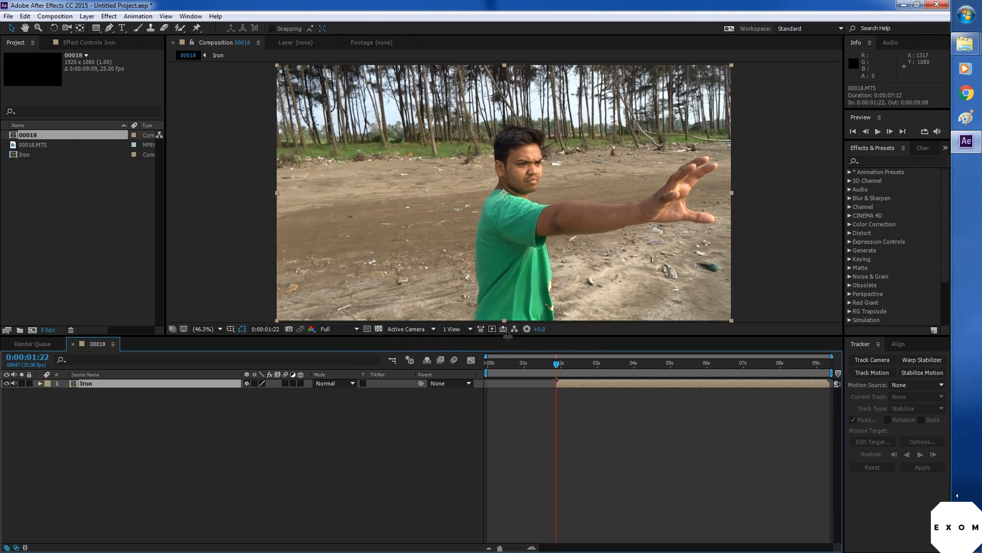
{"action": "mouse_move", "coordinate": [561, 388]}
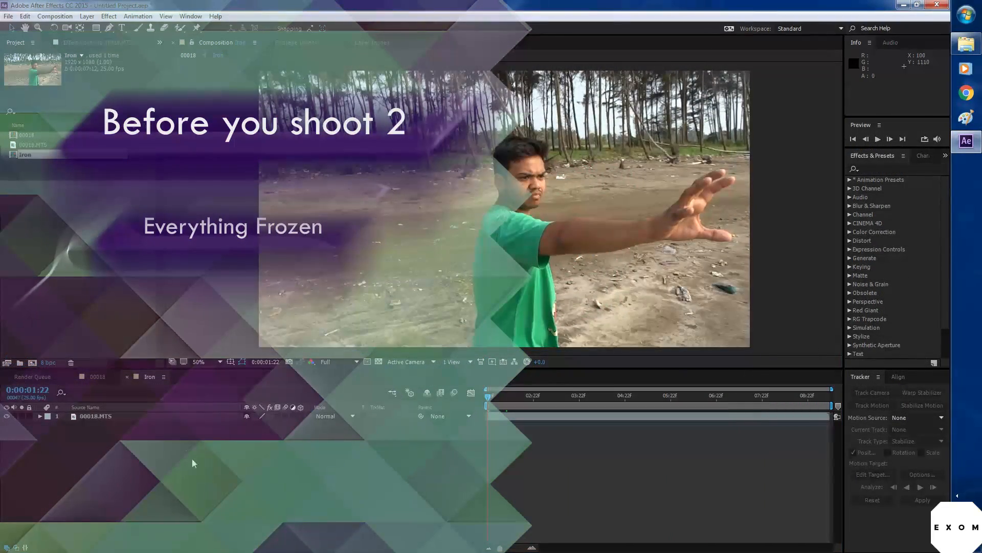
- Save As Ironman.aep inside a newly created Ae Files folder
{"action": "left_click", "coordinate": [8, 16]}
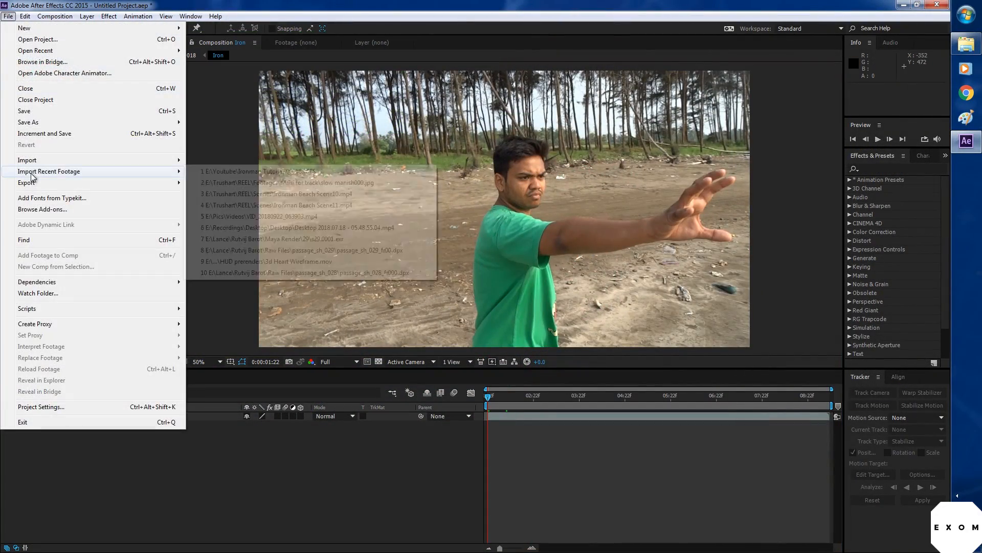
{"action": "left_click", "coordinate": [24, 111]}
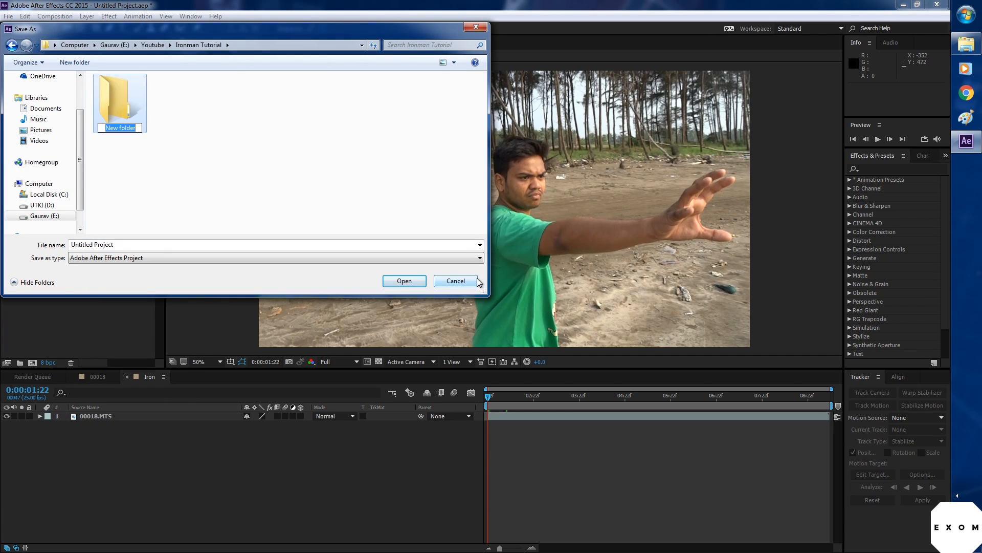
{"action": "type", "text": "Ae Files"}
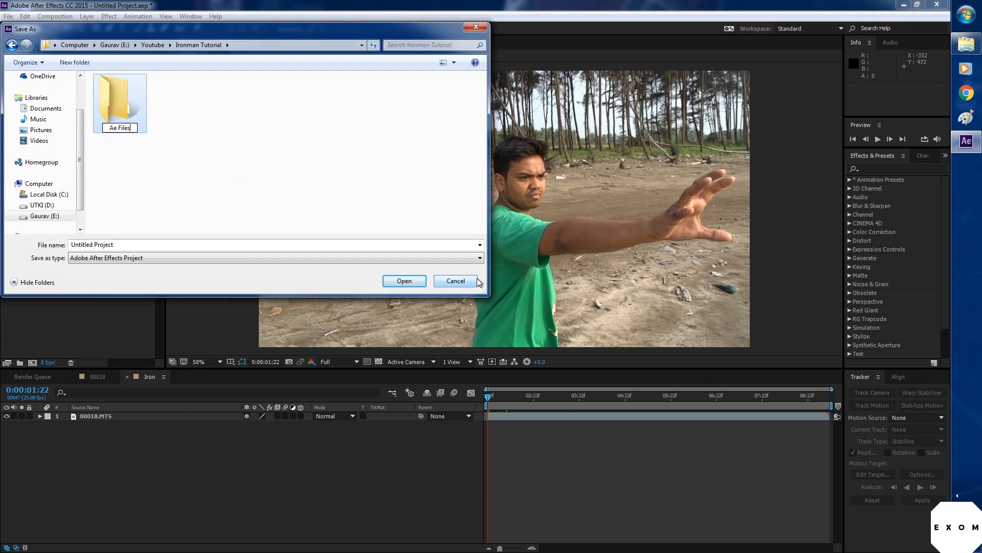
{"action": "double_click", "coordinate": [120, 97]}
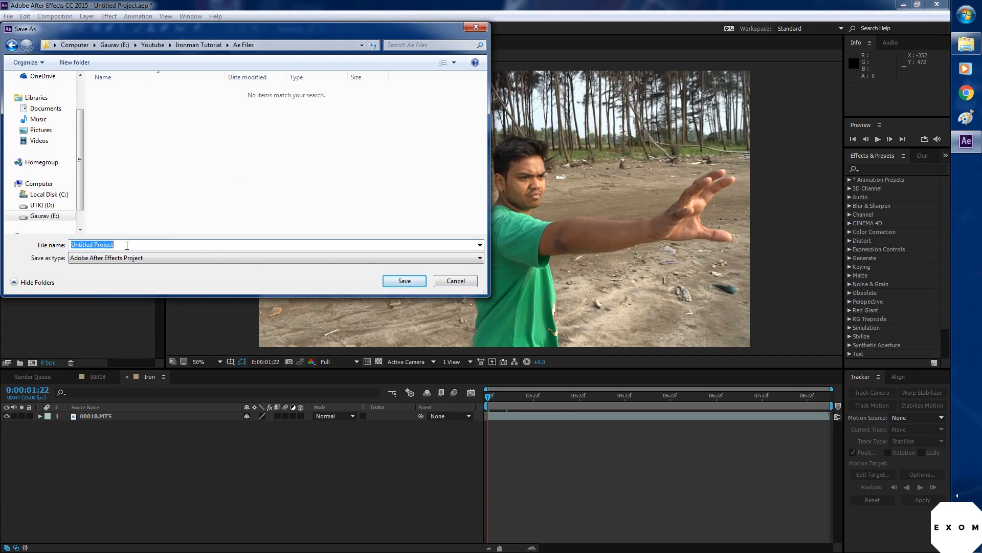
{"action": "type", "text": "Ironman"}
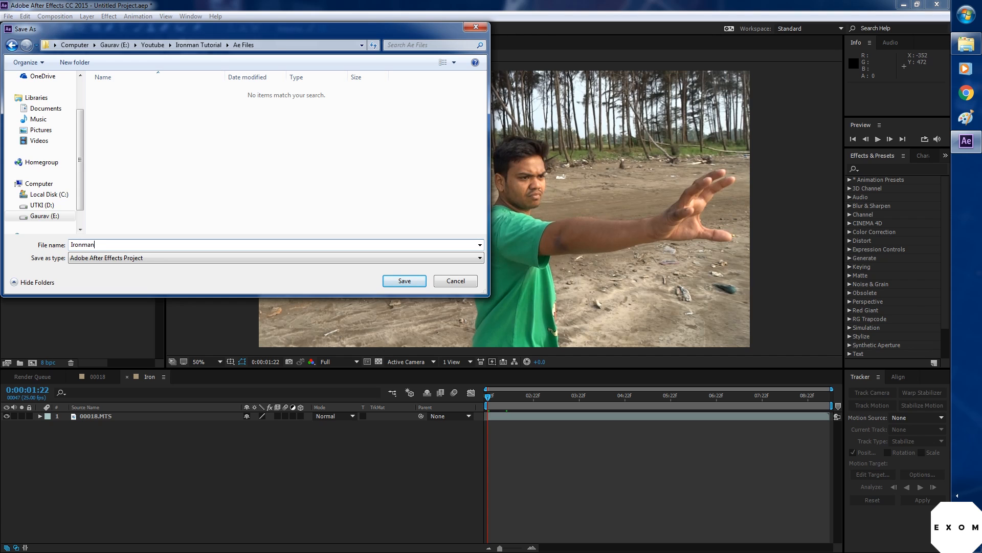
{"action": "left_click", "coordinate": [404, 280]}
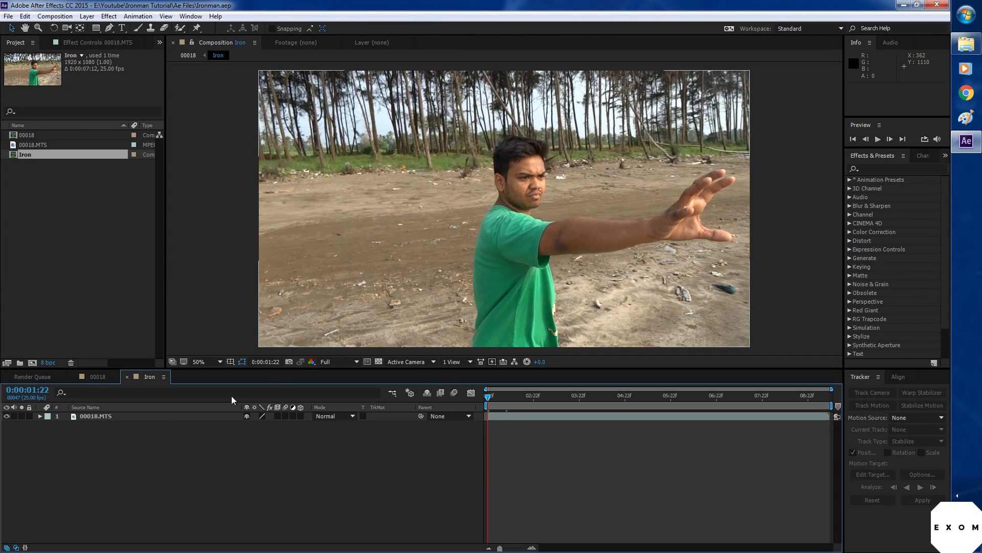
- Apply the 3D Camera Tracker to the beach clip layer and let it analyze
{"action": "left_click", "coordinate": [95, 416]}
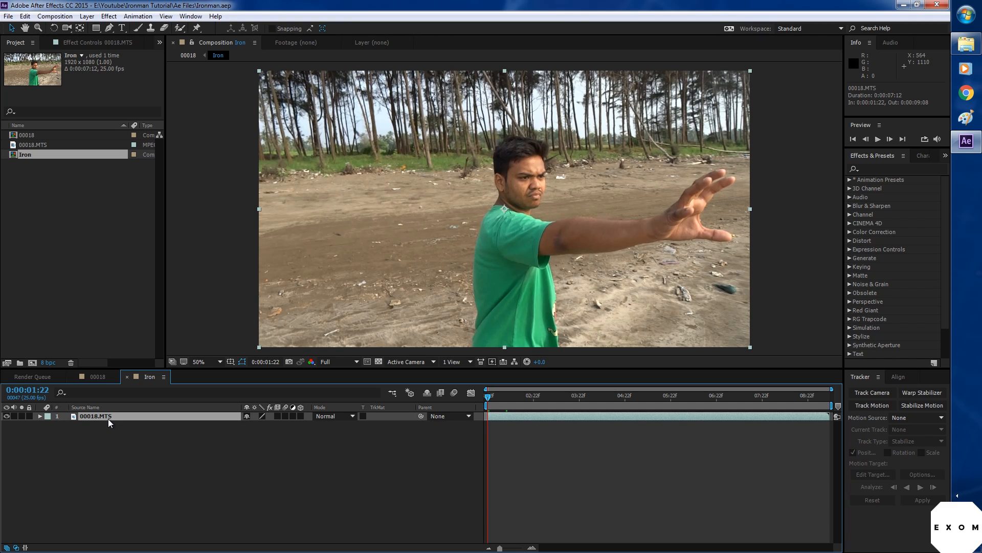
{"action": "mouse_move", "coordinate": [871, 393]}
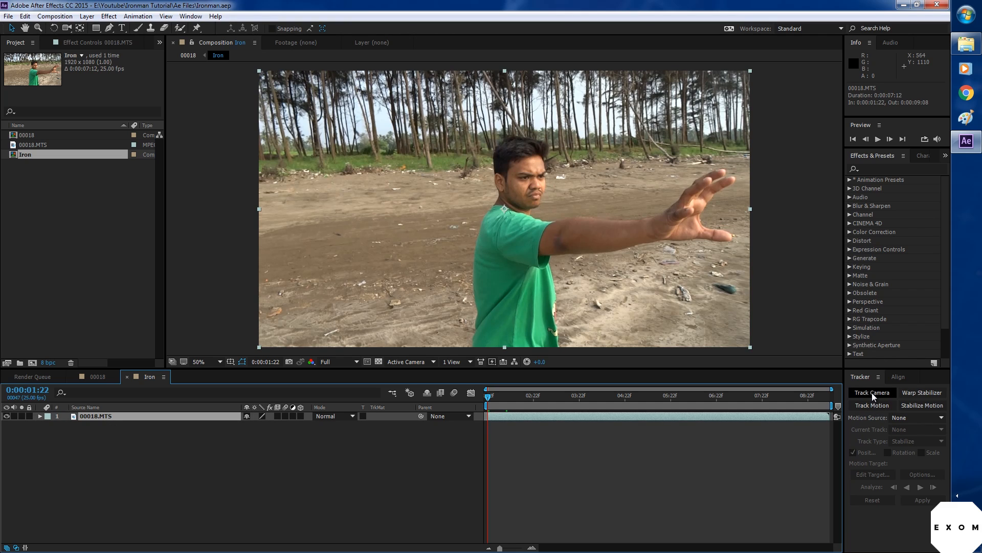
{"action": "left_click", "coordinate": [871, 392]}
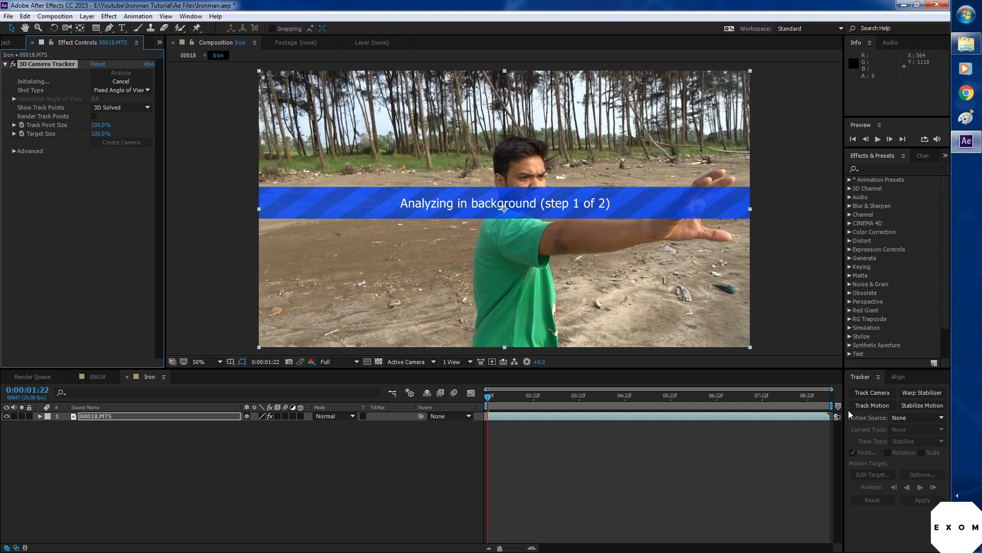
{"action": "left_click", "coordinate": [215, 16]}
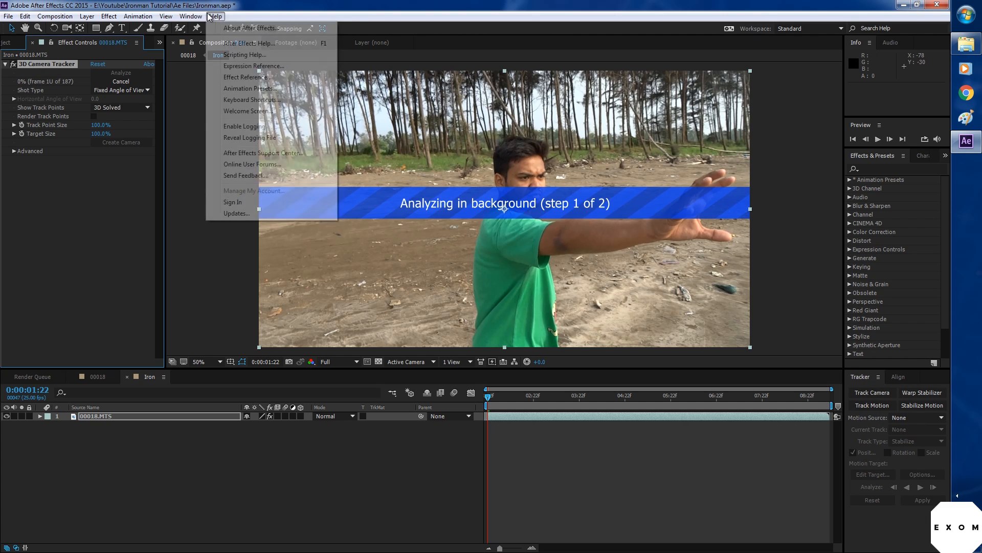
{"action": "left_click", "coordinate": [191, 16]}
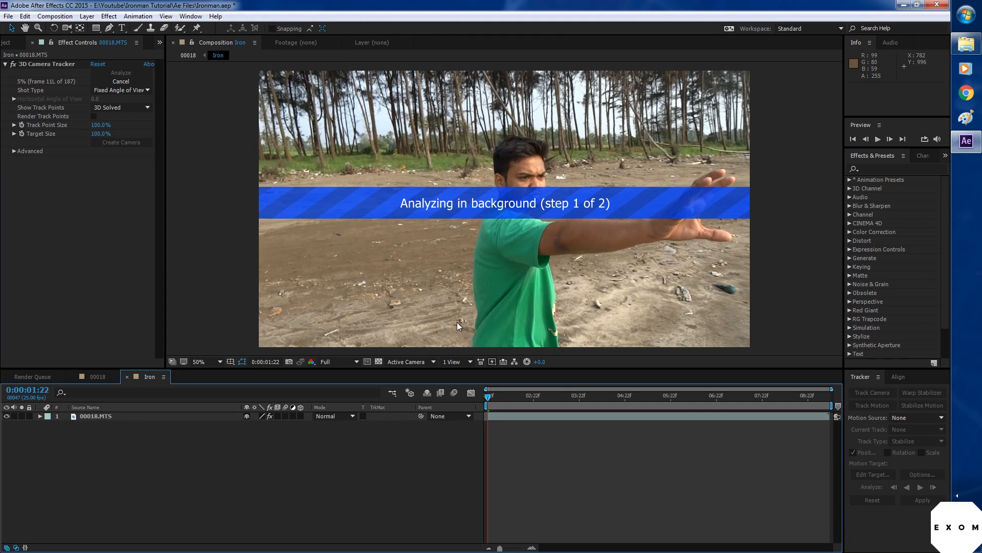
{"action": "mouse_move", "coordinate": [256, 206]}
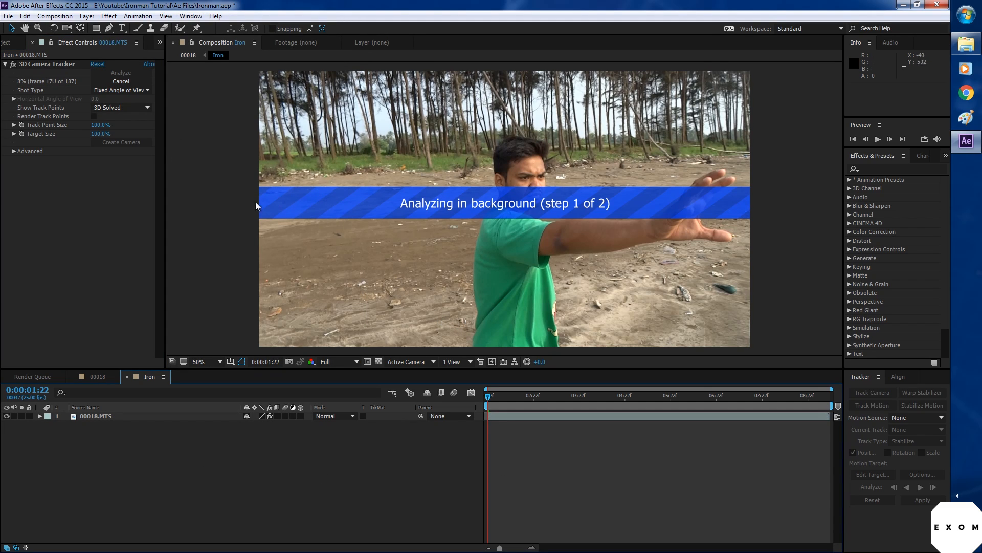
{"action": "mouse_move", "coordinate": [371, 214]}
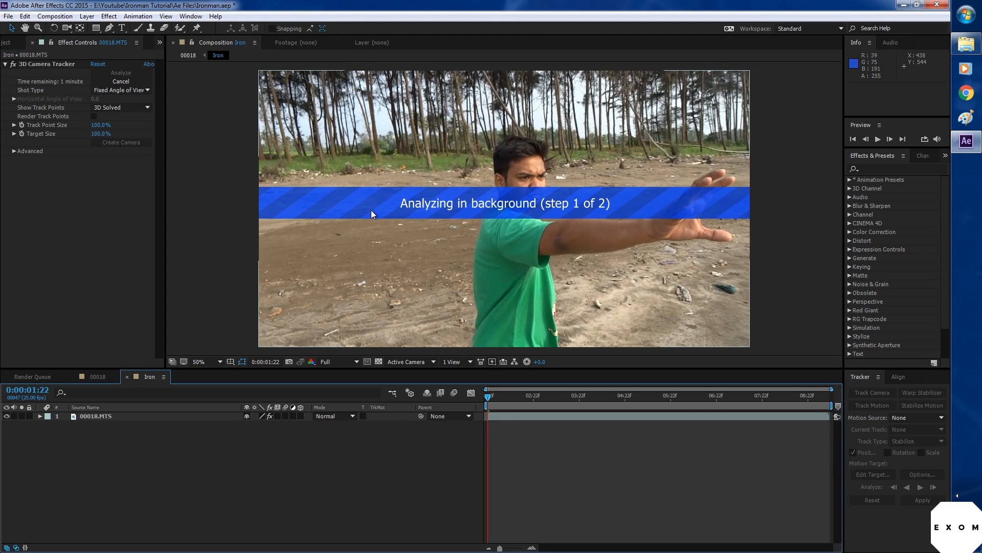
{"action": "mouse_move", "coordinate": [42, 94]}
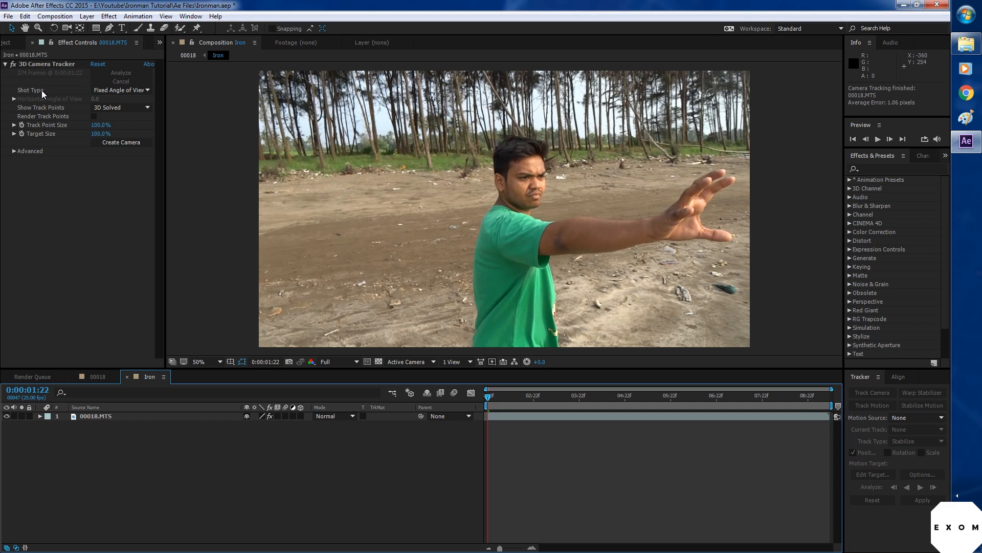
{"action": "mouse_move", "coordinate": [47, 140]}
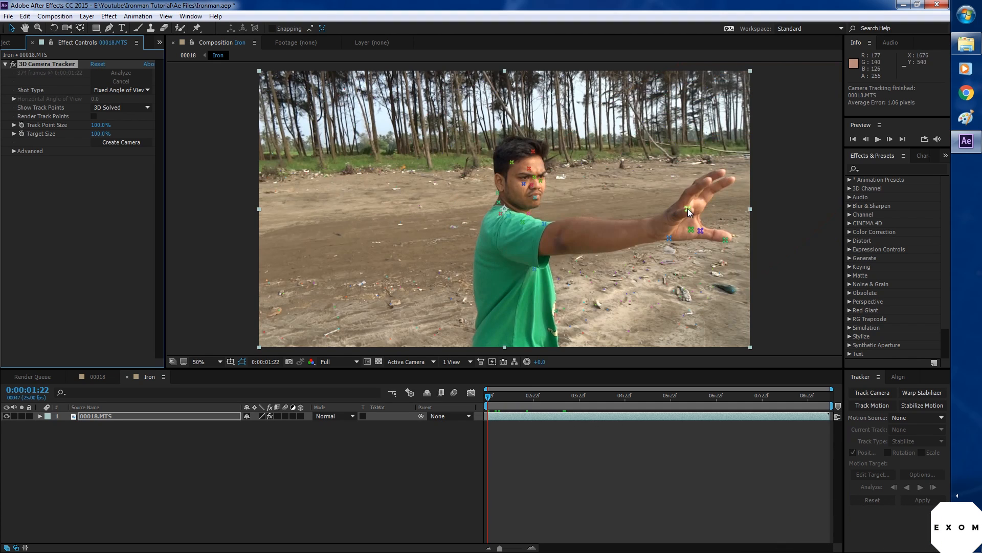
{"action": "mouse_move", "coordinate": [490, 399]}
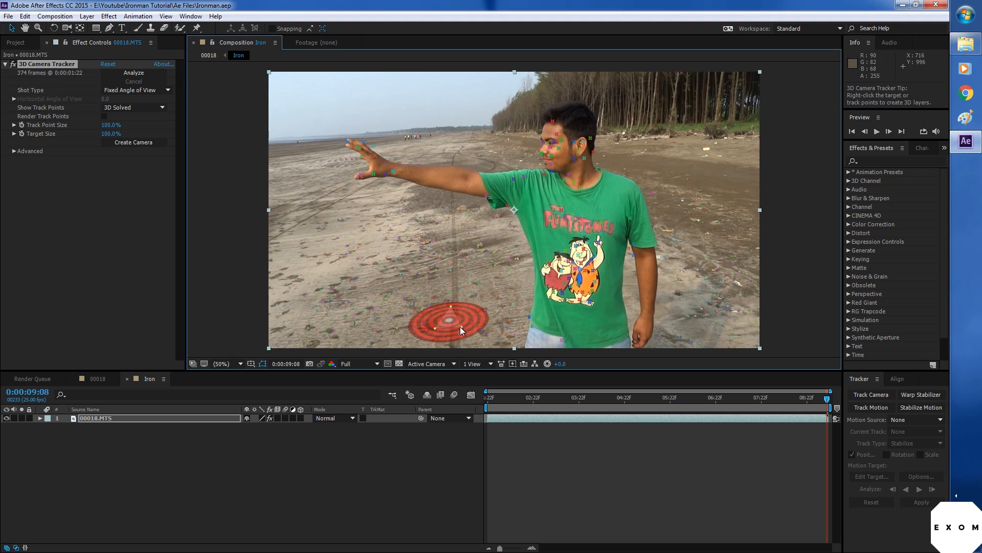
- Create a solid and 3D Tracker Camera at the sand target point
{"action": "right_click", "coordinate": [448, 323]}
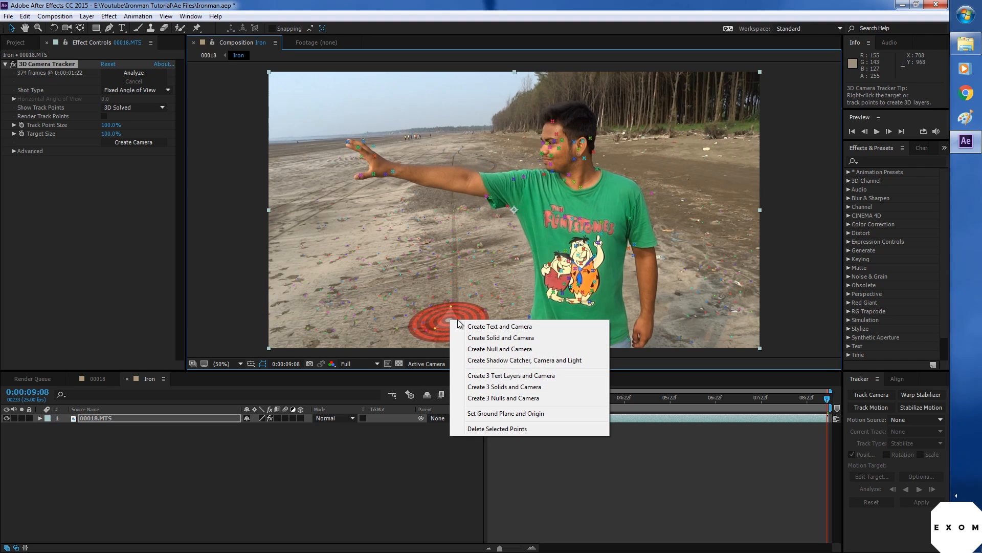
{"action": "mouse_move", "coordinate": [510, 338]}
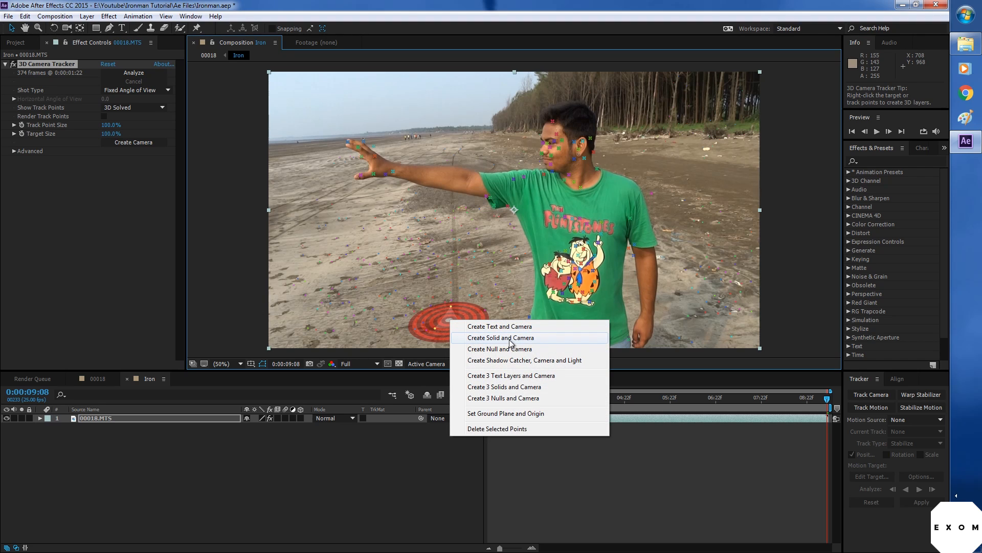
{"action": "left_click", "coordinate": [499, 337]}
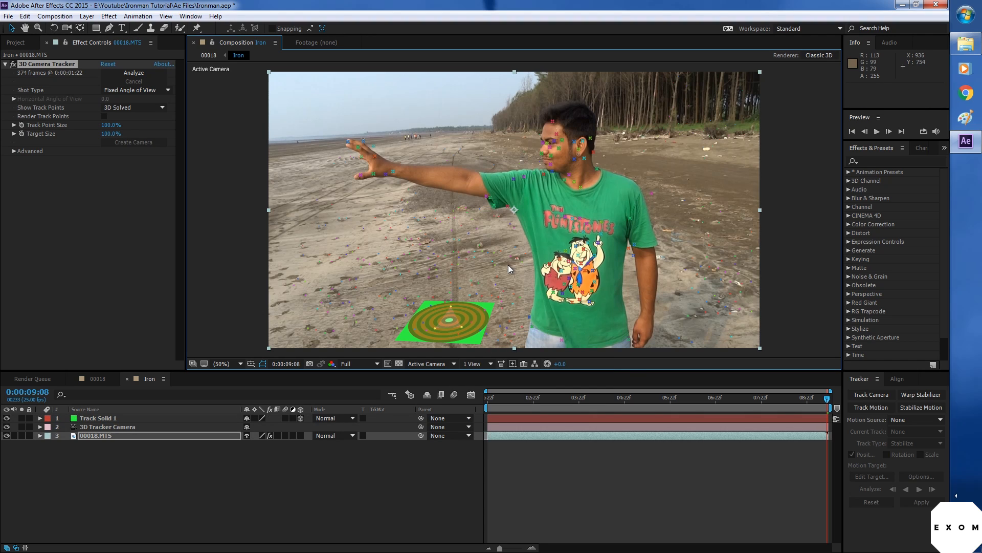
{"action": "left_click", "coordinate": [110, 427]}
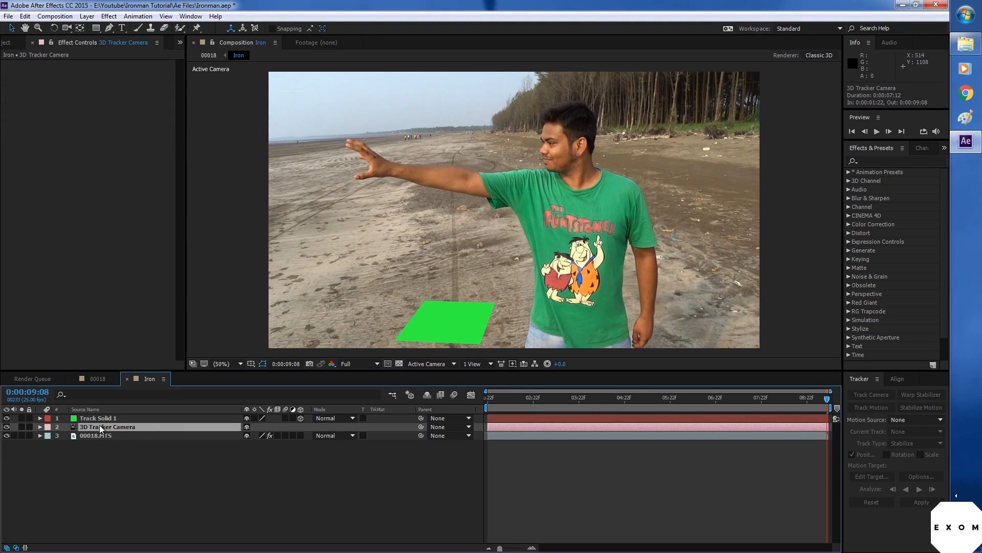
{"action": "mouse_move", "coordinate": [111, 433]}
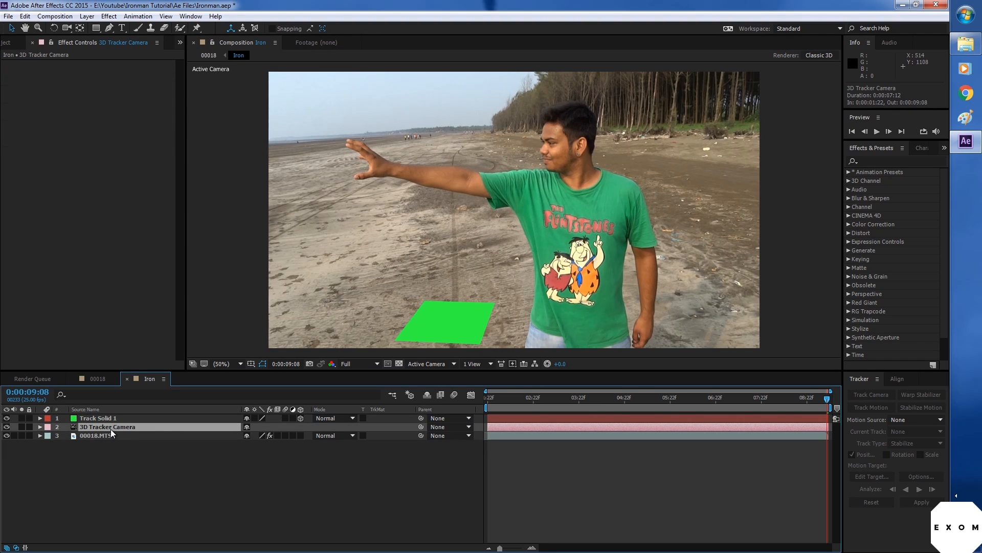
- Switch to Custom View 1 and scrub from two seconds to the end to inspect the camera path
{"action": "left_click", "coordinate": [430, 363]}
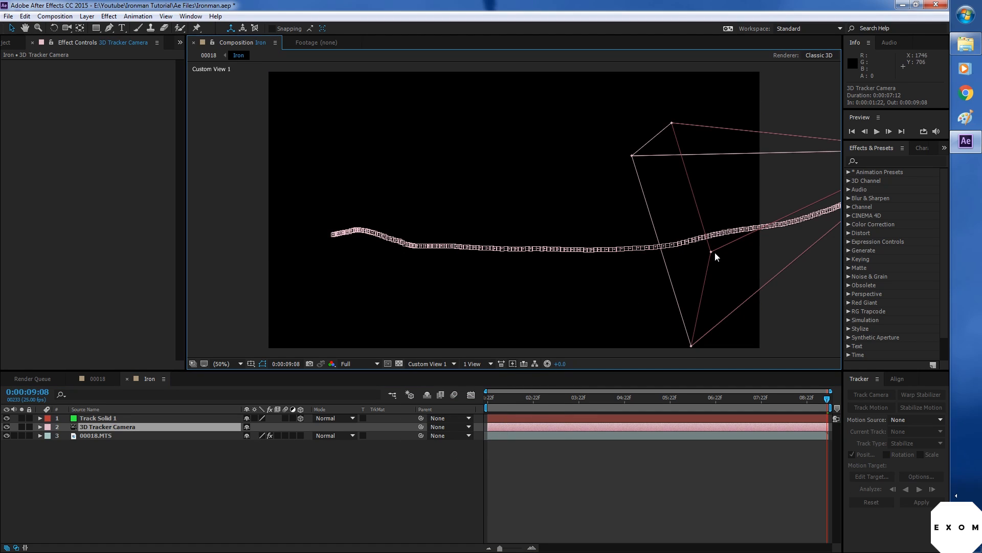
{"action": "mouse_move", "coordinate": [561, 199]}
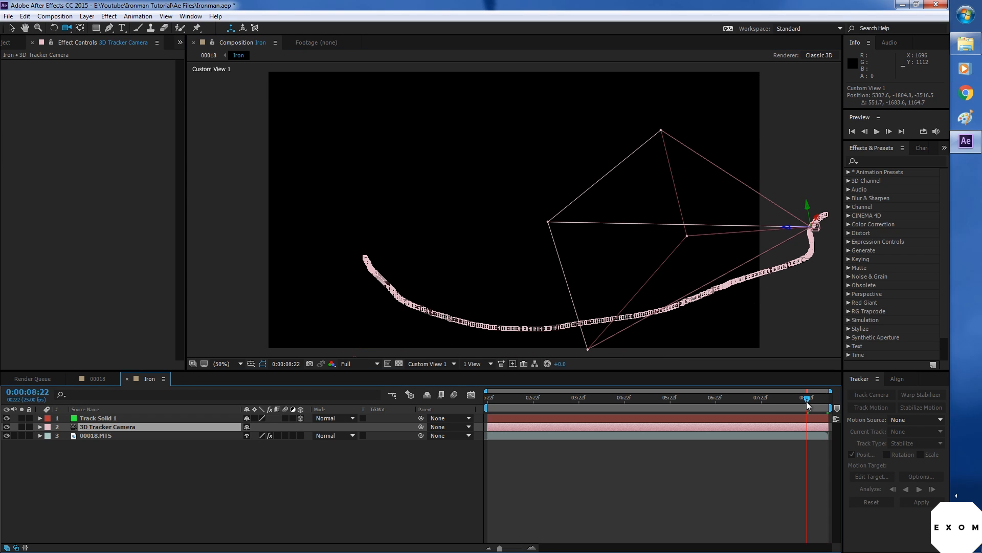
{"action": "left_click", "coordinate": [494, 397]}
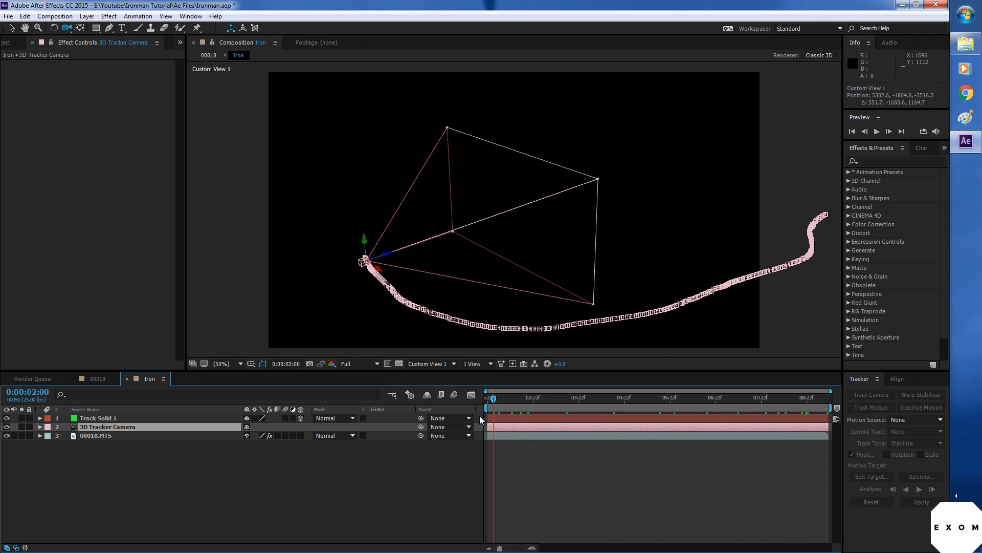
{"action": "left_click", "coordinate": [495, 397]}
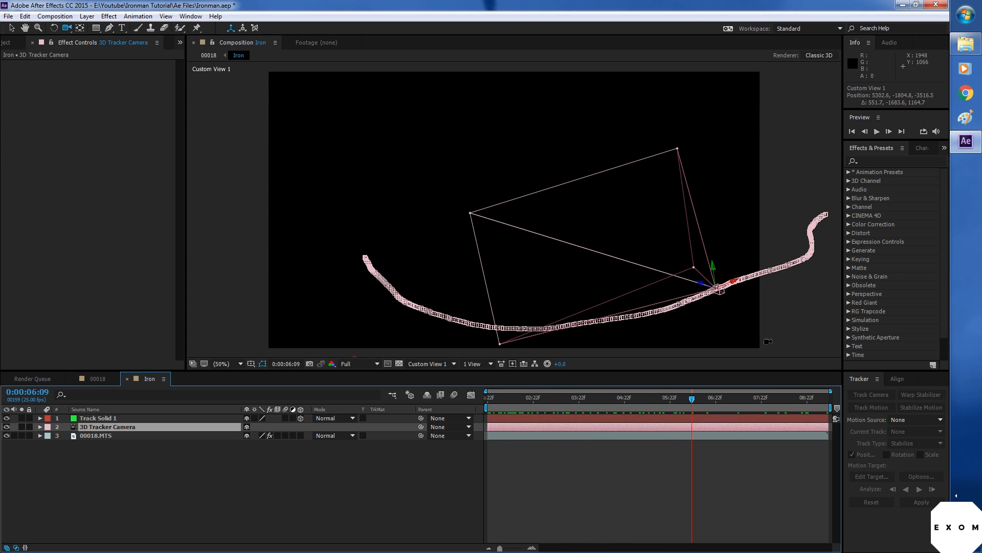
{"action": "left_click", "coordinate": [768, 397]}
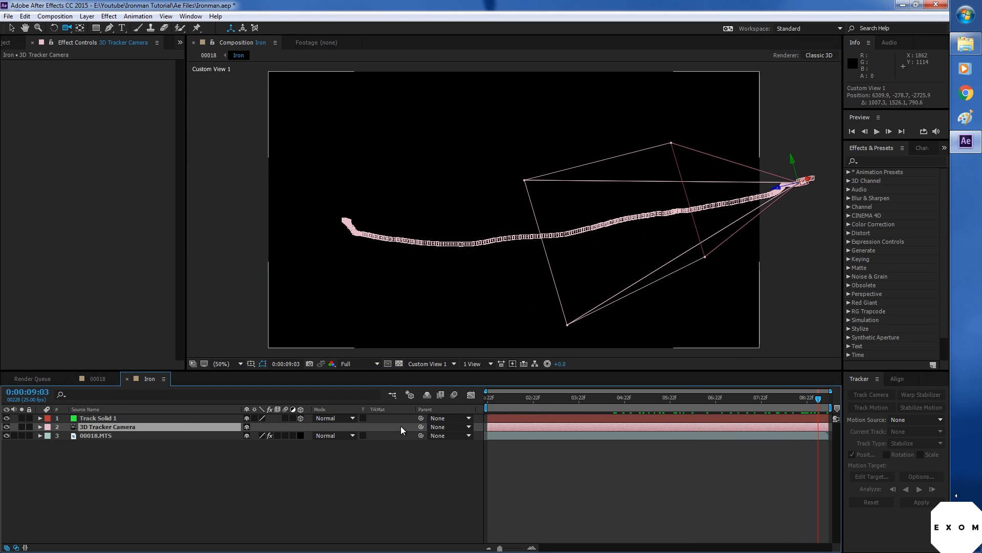
{"action": "left_click", "coordinate": [429, 364]}
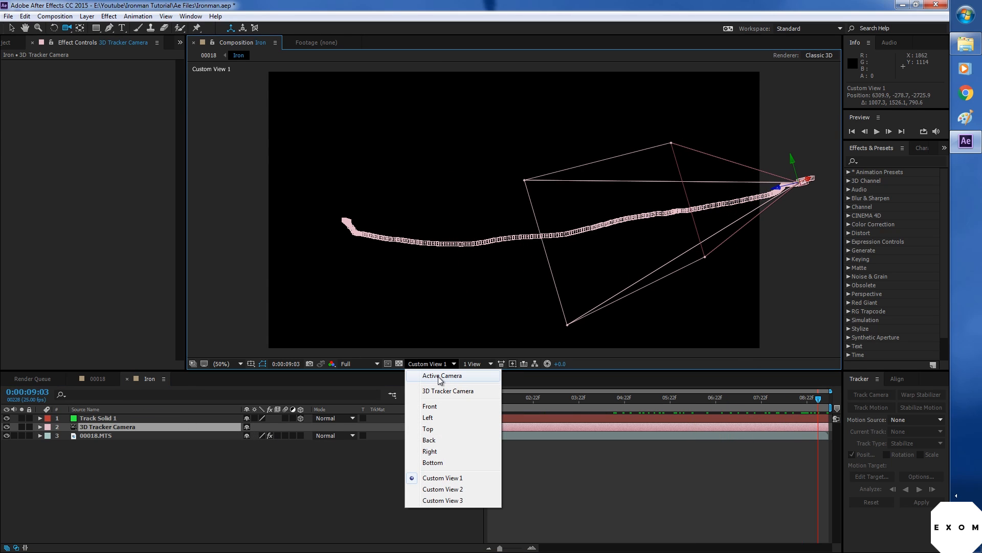
- Return to Active Camera, rename Track Solid 1 to Ground, and reselect the 00018.MTS layer
{"action": "left_click", "coordinate": [442, 375]}
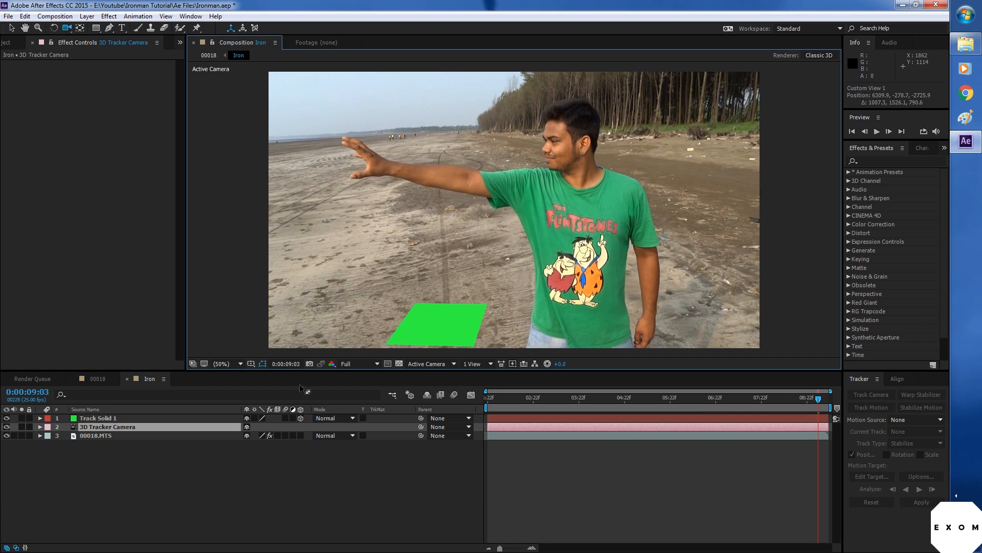
{"action": "left_click", "coordinate": [97, 418]}
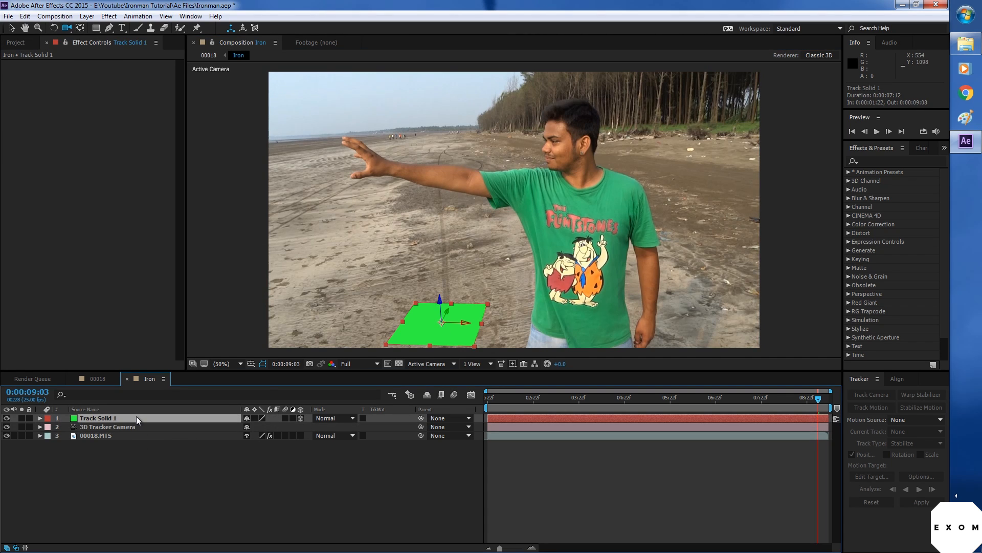
{"action": "double_click", "coordinate": [98, 417]}
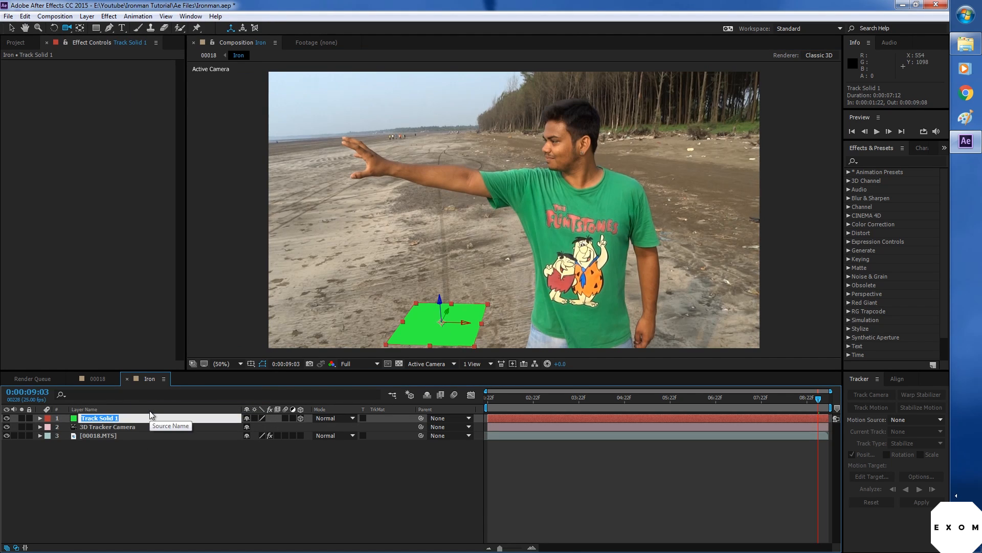
{"action": "type", "text": "Ground"}
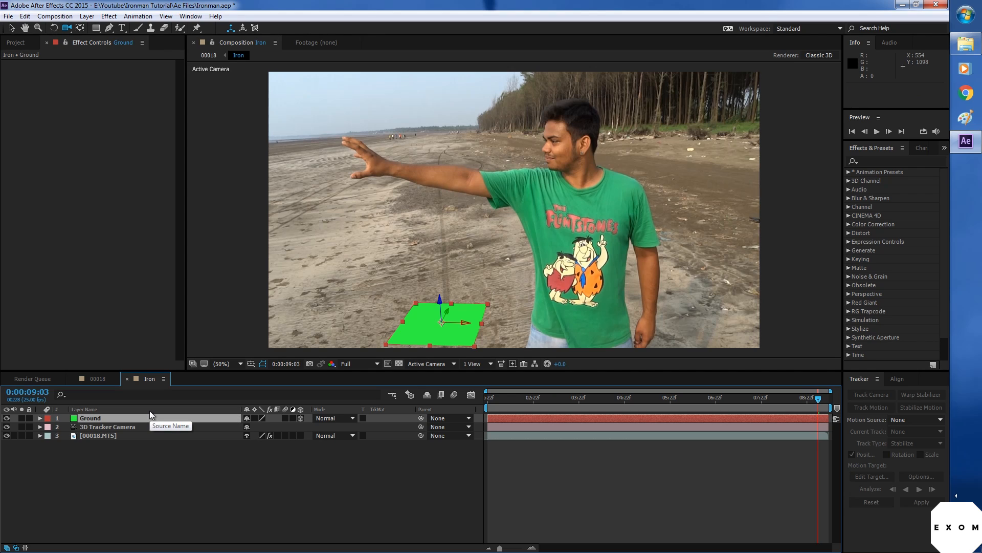
{"action": "mouse_move", "coordinate": [134, 431]}
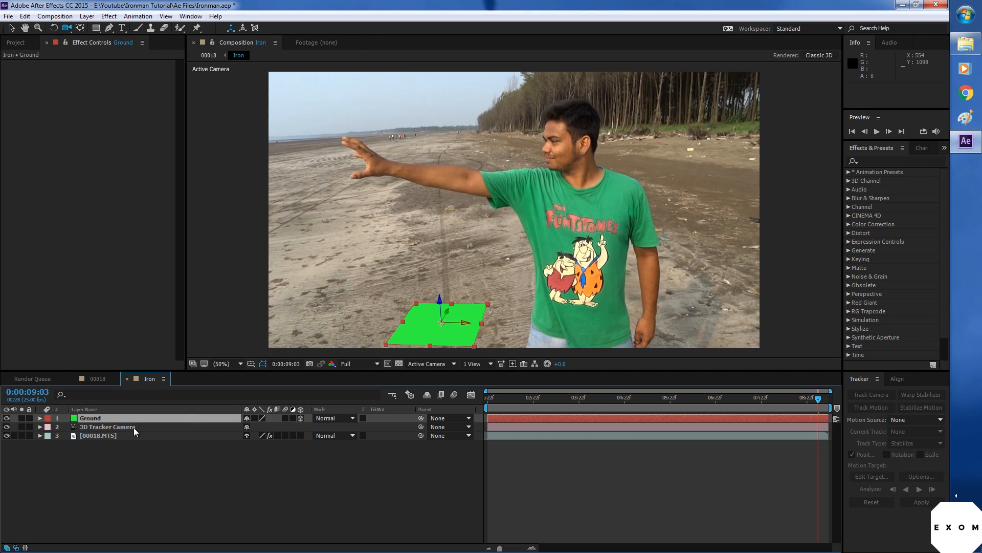
{"action": "left_click", "coordinate": [97, 435]}
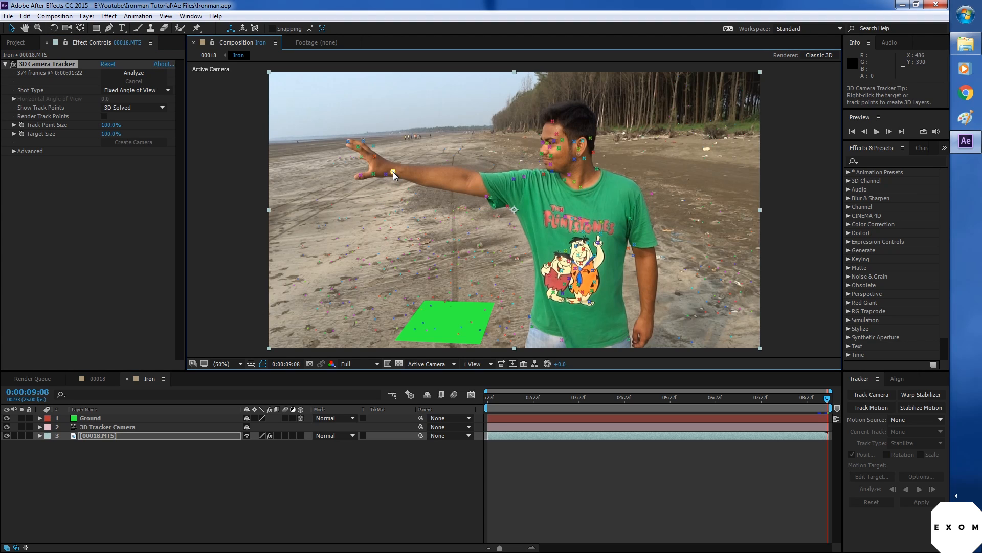
- Create Track Null 1 at the actor's raised-hand track point
{"action": "right_click", "coordinate": [396, 175]}
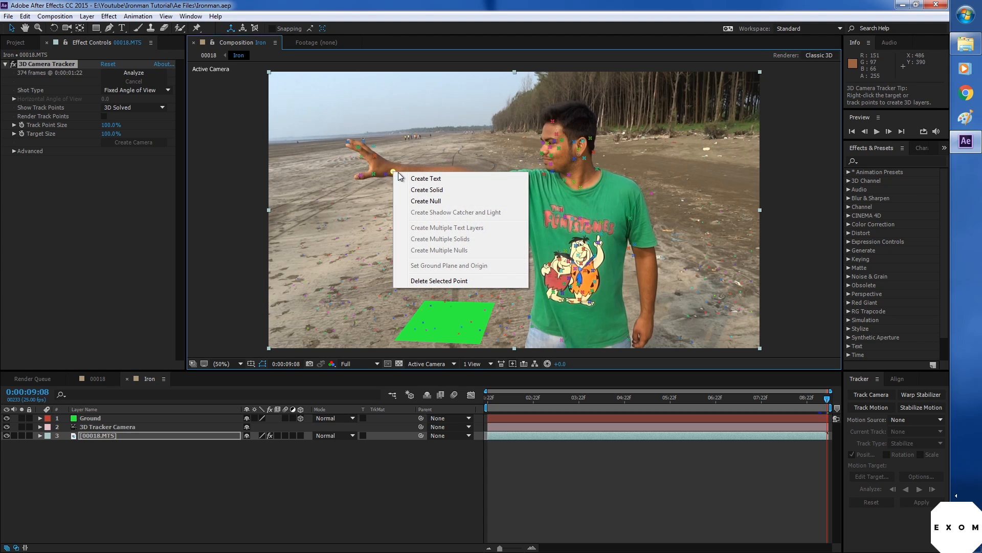
{"action": "left_click", "coordinate": [426, 200]}
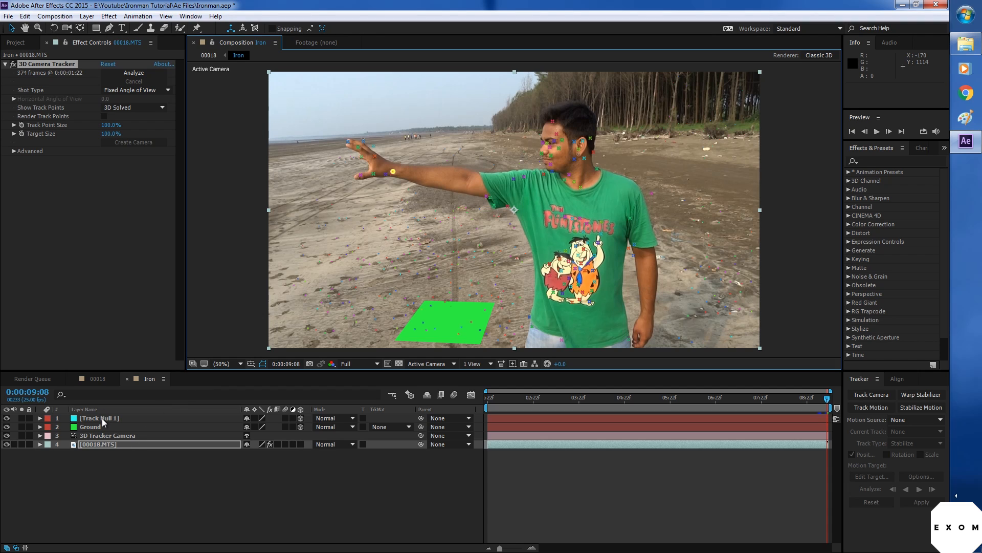
{"action": "left_click", "coordinate": [98, 418]}
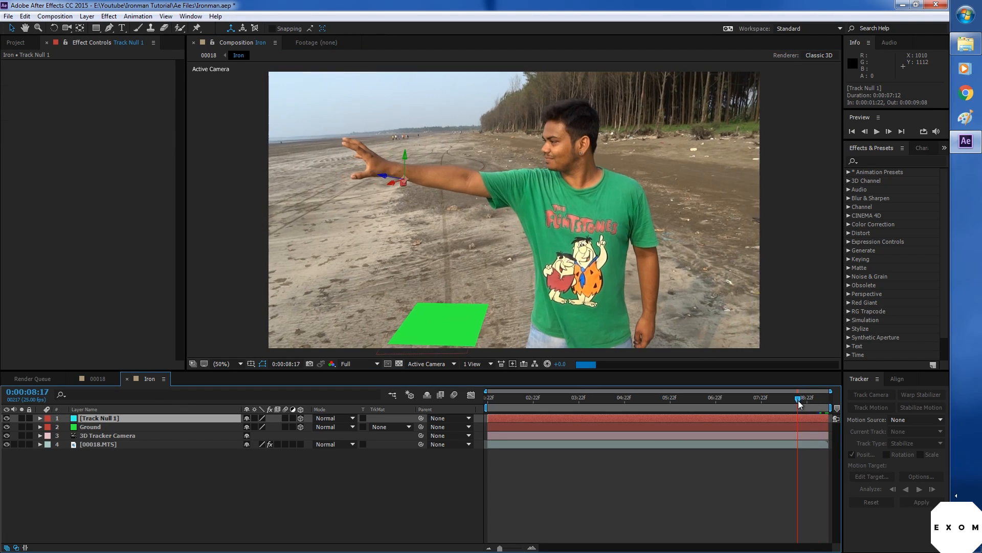
- Scrub and play a preview to confirm the null follows the hand to the last frame
{"action": "left_click", "coordinate": [680, 397]}
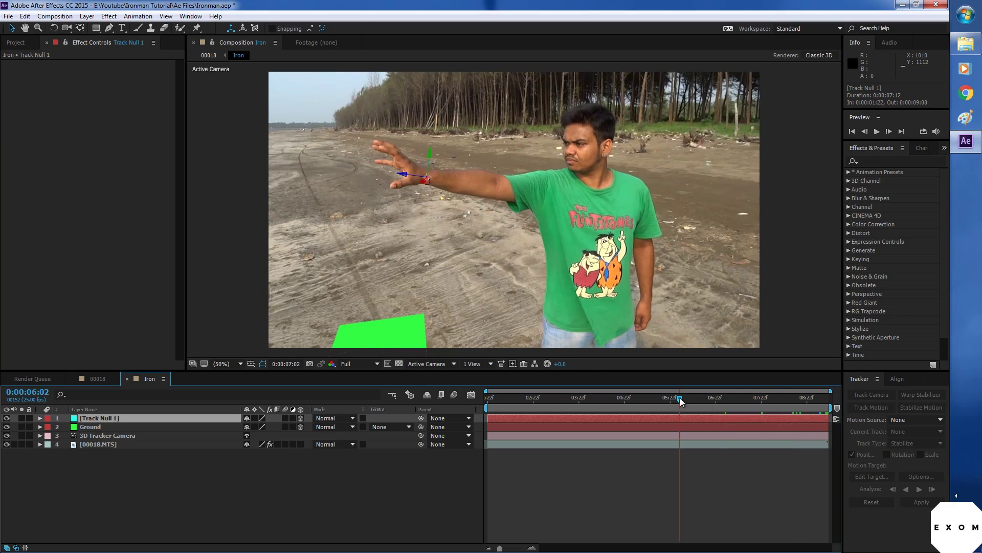
{"action": "left_click", "coordinate": [877, 132]}
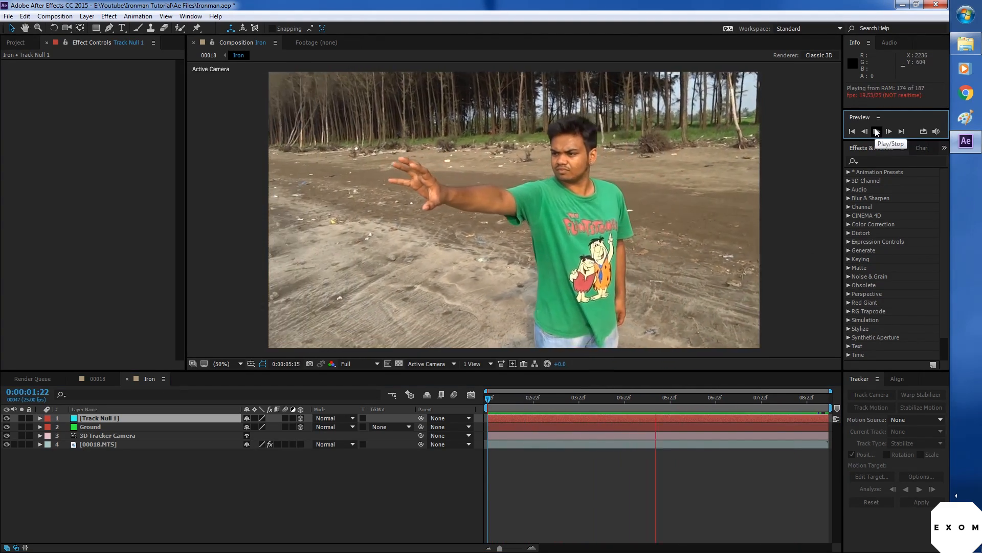
{"action": "left_click", "coordinate": [876, 131]}
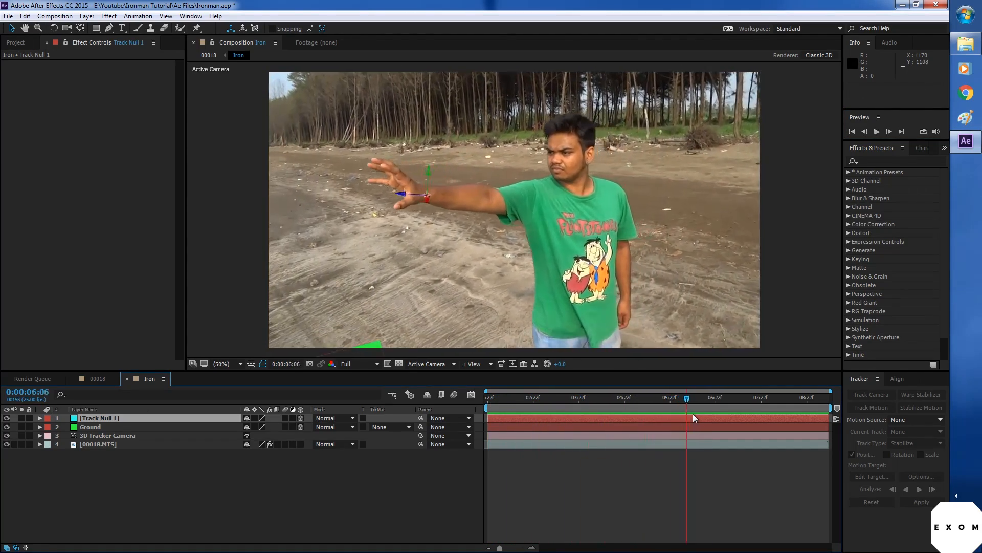
{"action": "left_click", "coordinate": [826, 397]}
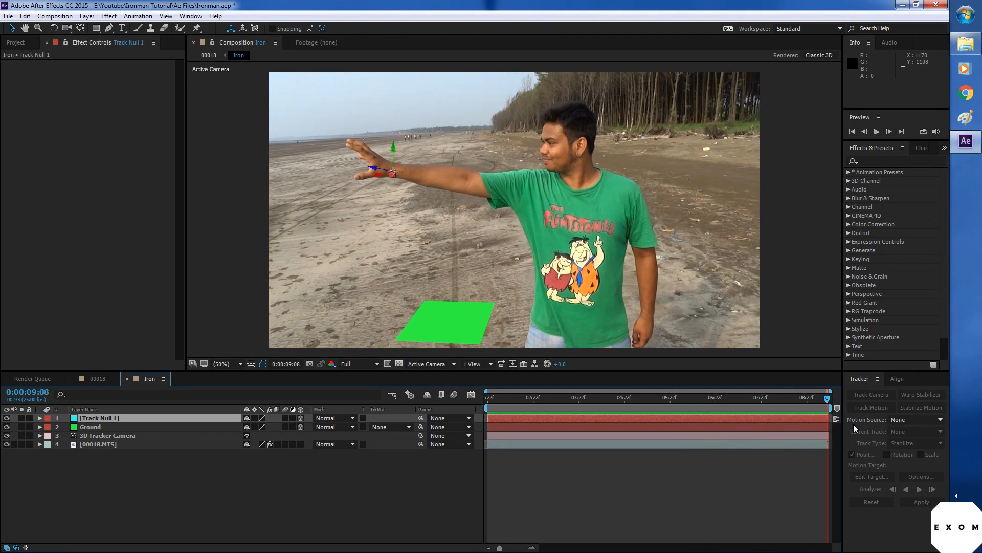
- Rename the Track Null 1 layer on the actor's wrist to 'wrist'
{"action": "left_click", "coordinate": [87, 16]}
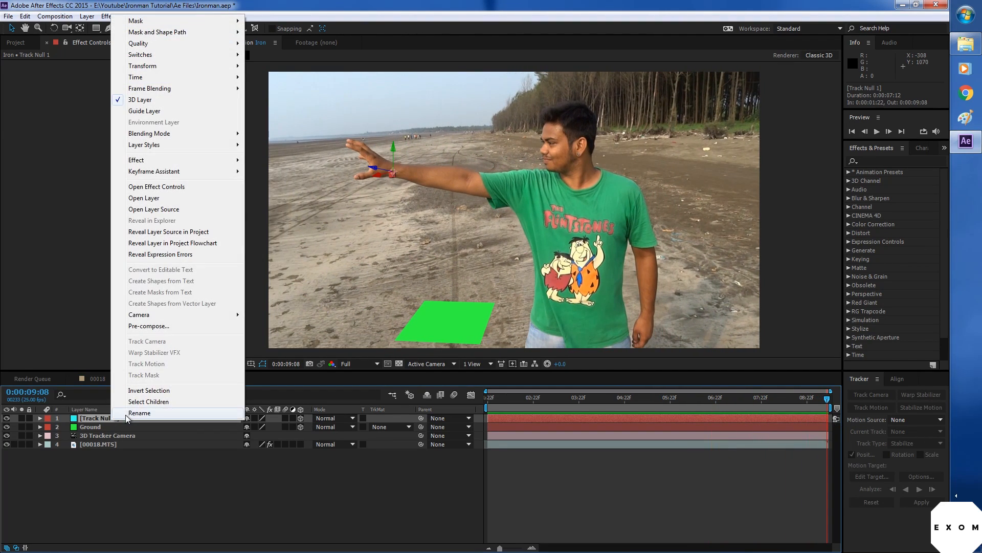
{"action": "left_click", "coordinate": [140, 413]}
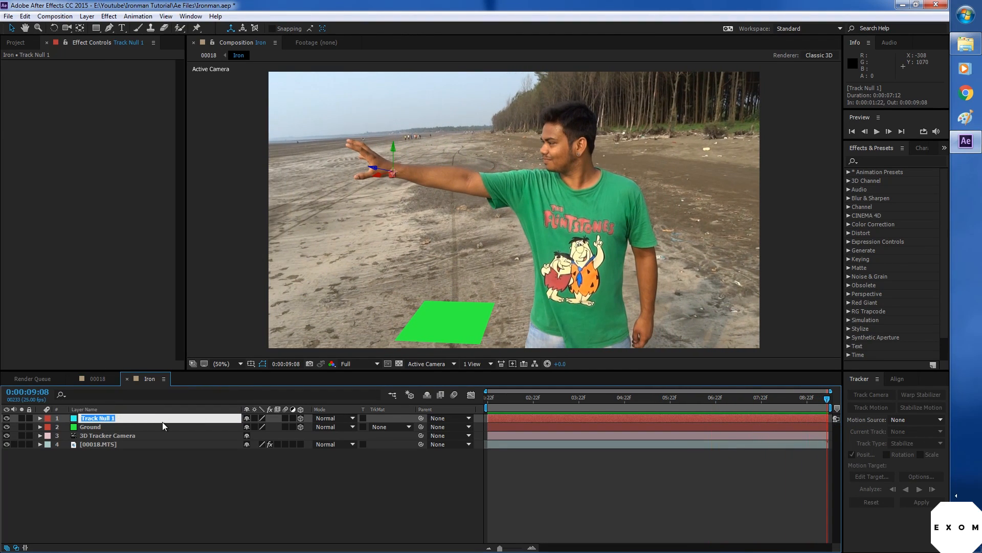
{"action": "type", "text": "wrist"}
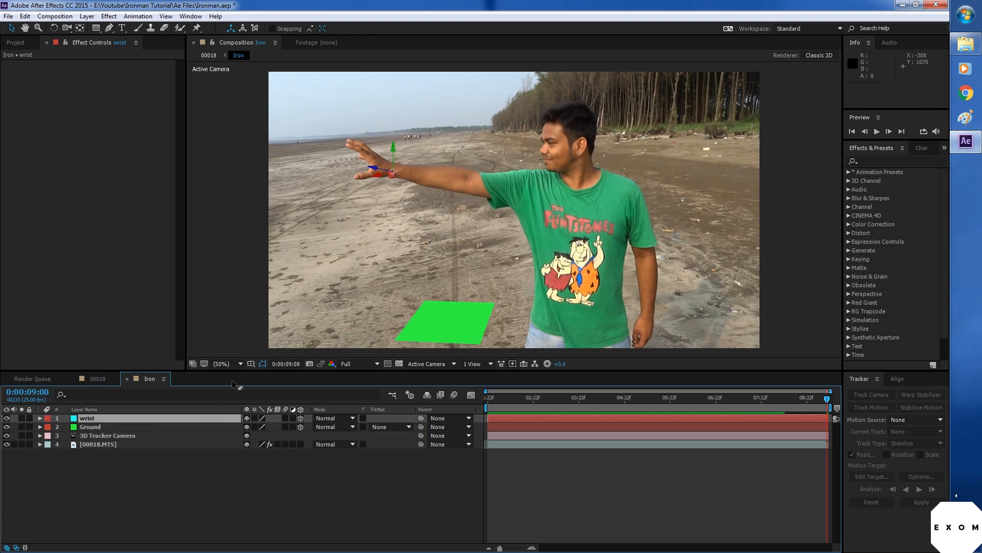
{"action": "left_click", "coordinate": [97, 444]}
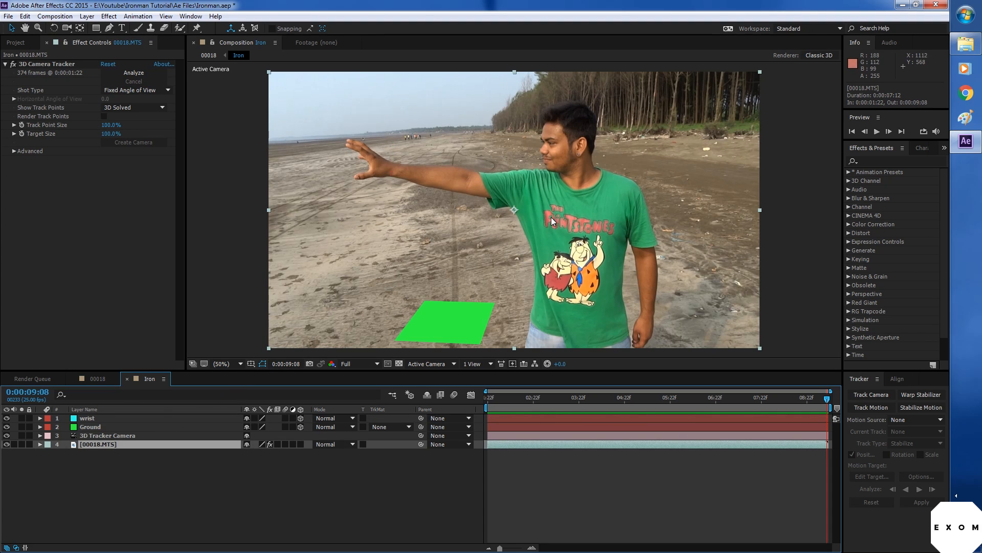
- Add a track null on the actor's ear and name it 'ear left'
{"action": "left_click", "coordinate": [133, 72]}
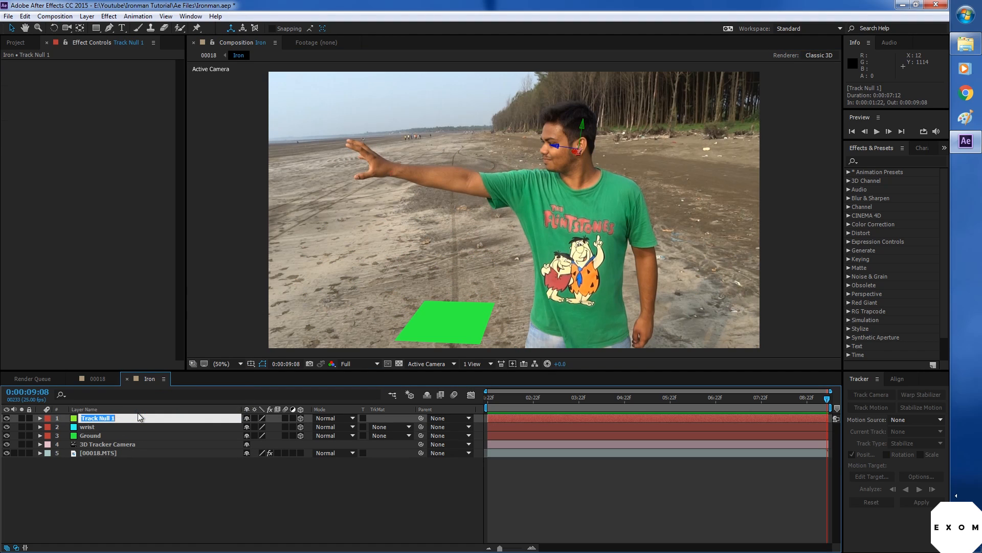
{"action": "type", "text": "ear"}
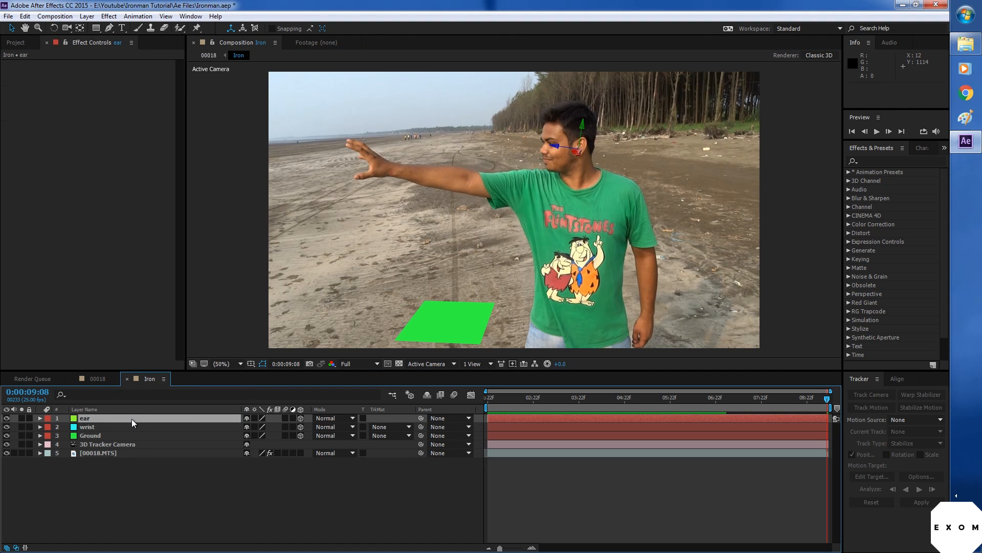
{"action": "double_click", "coordinate": [85, 418]}
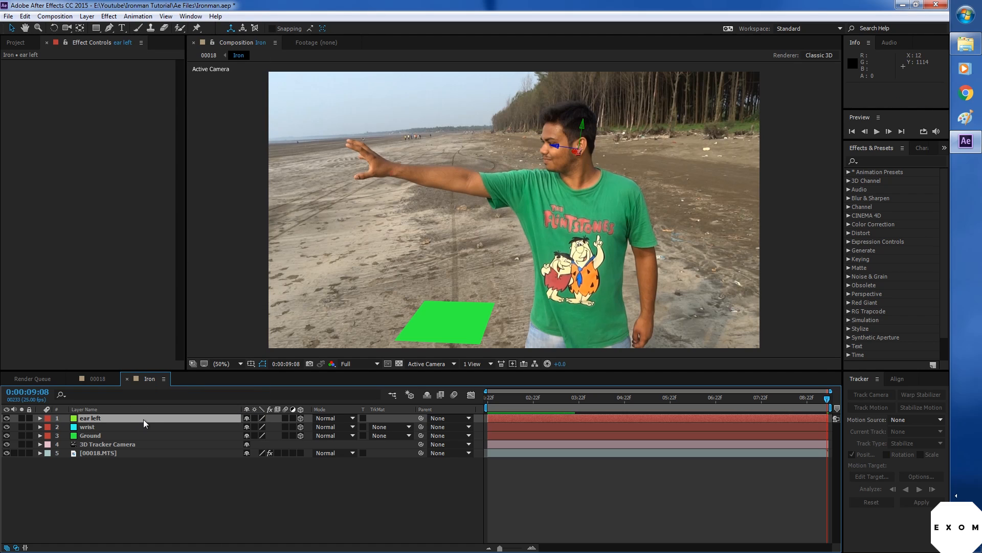
{"action": "left_click", "coordinate": [97, 453]}
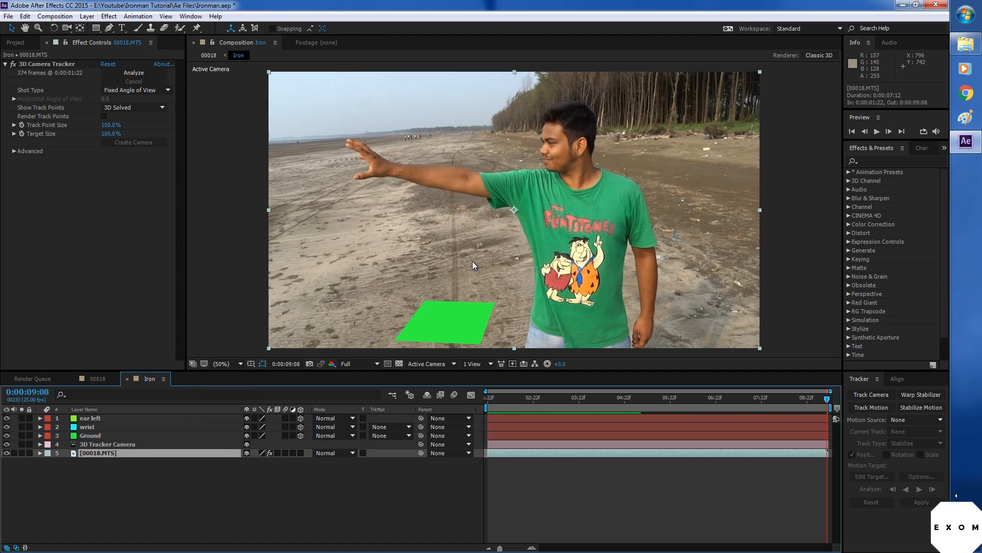
{"action": "mouse_move", "coordinate": [71, 92]}
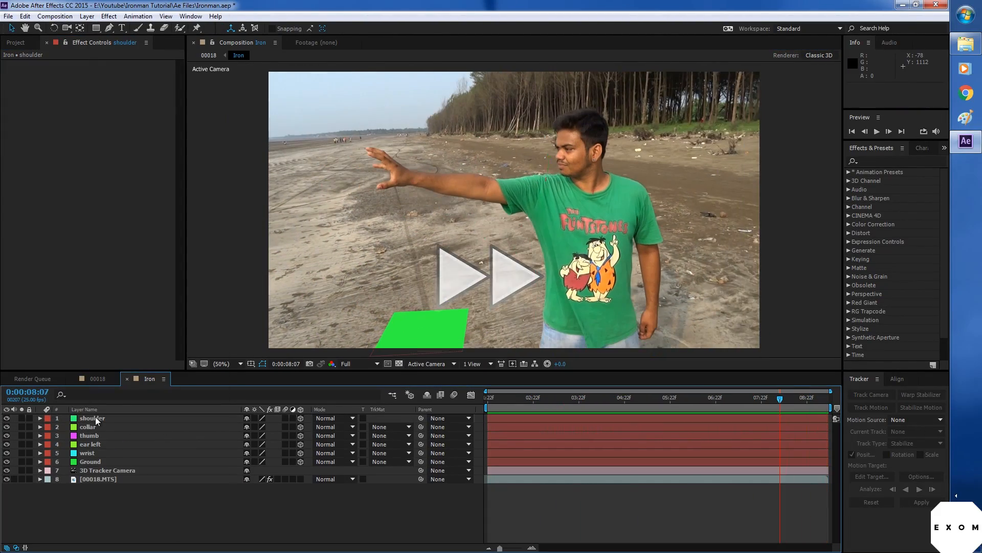
- Scrub the timeline to check the shoulder null's tracking across frames
{"action": "left_click", "coordinate": [590, 397]}
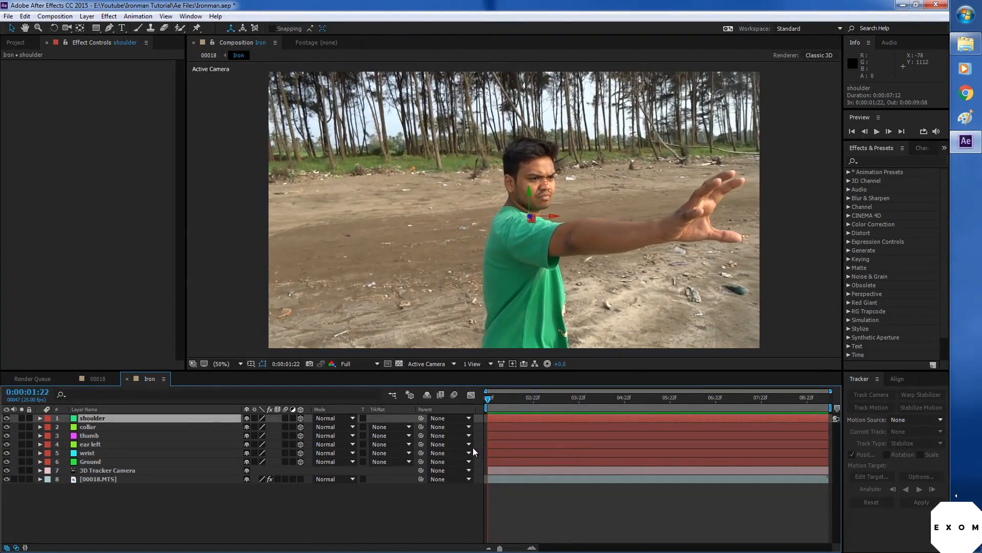
{"action": "left_click", "coordinate": [550, 396]}
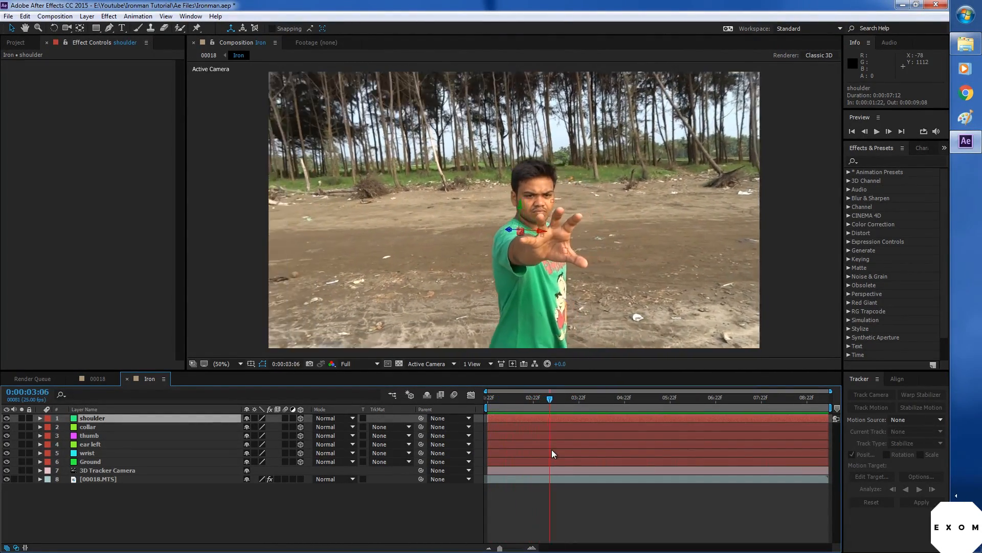
{"action": "left_click", "coordinate": [612, 397]}
{"action": "type", "text": "chest"}
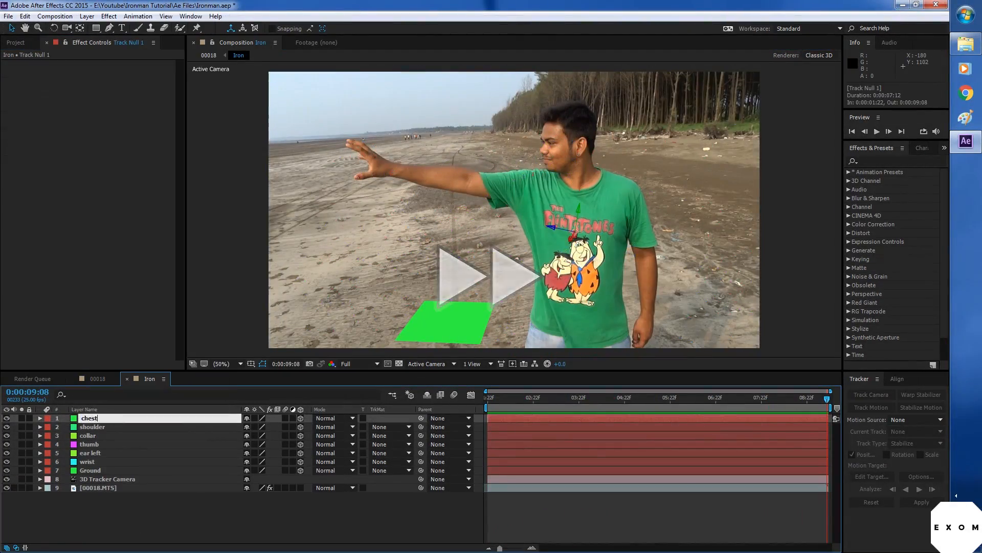
- Create more track nulls from chosen track points for chest, fingers and eyes
{"action": "right_click", "coordinate": [514, 201]}
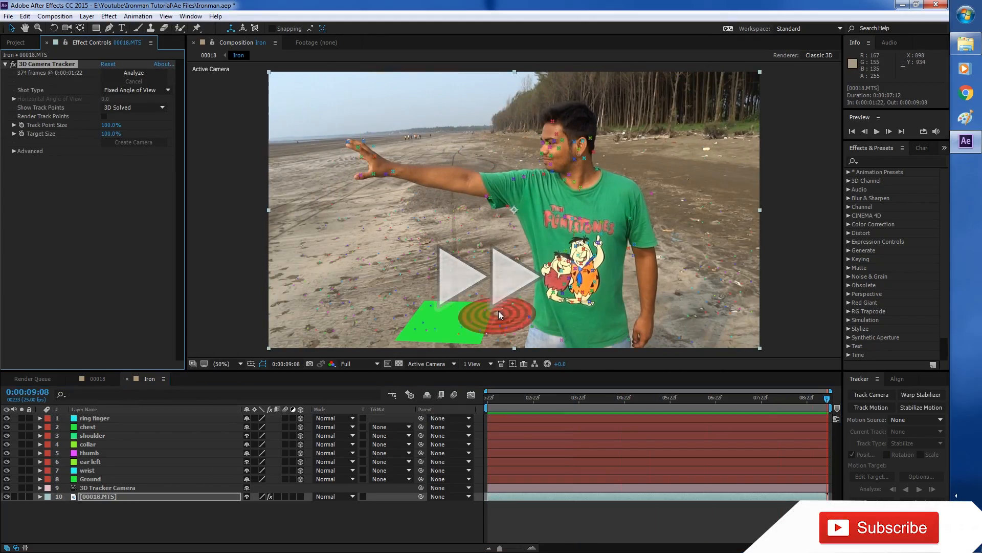
{"action": "left_click", "coordinate": [566, 396]}
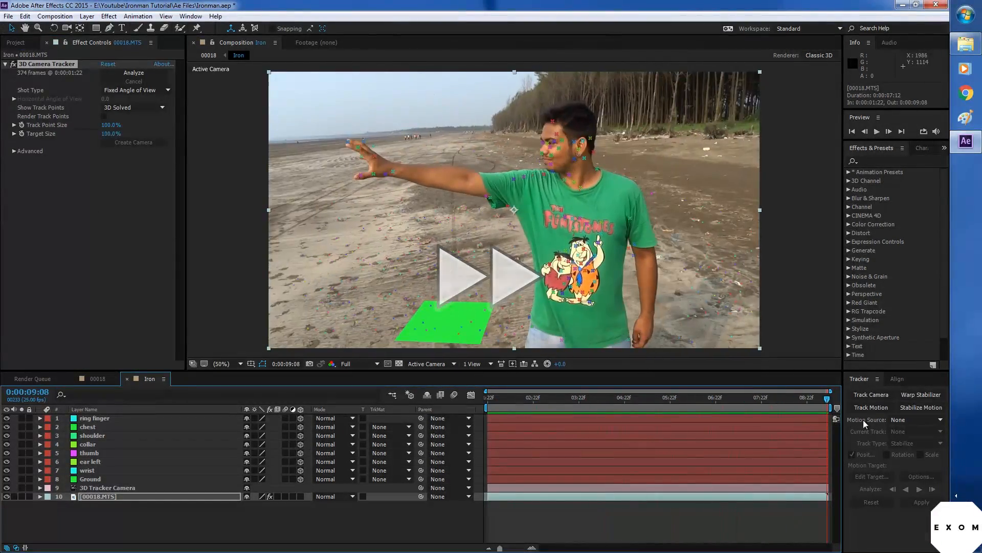
{"action": "left_click", "coordinate": [758, 397]}
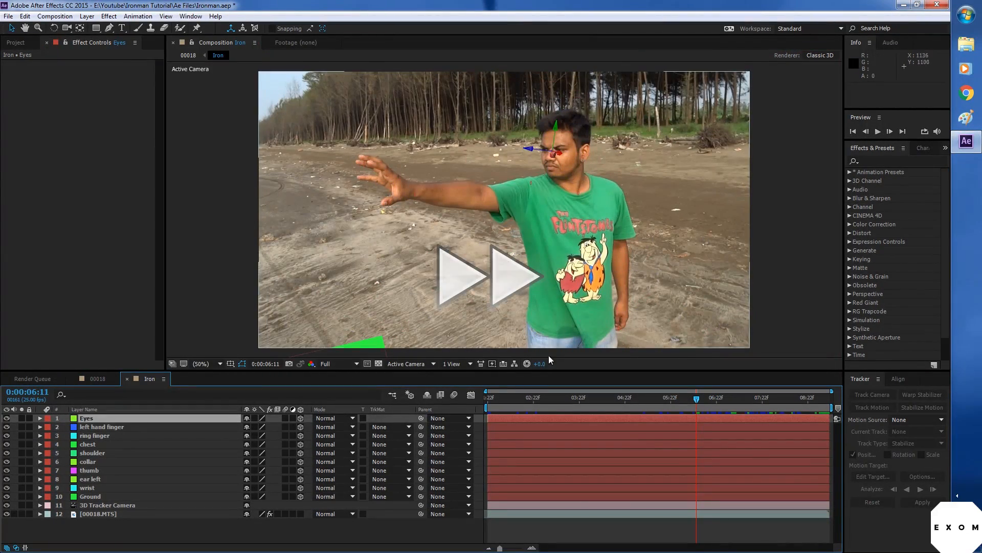
- Preview playback of the tracked shot, then switch to 3ds Max's base body model
{"action": "left_click", "coordinate": [878, 132]}
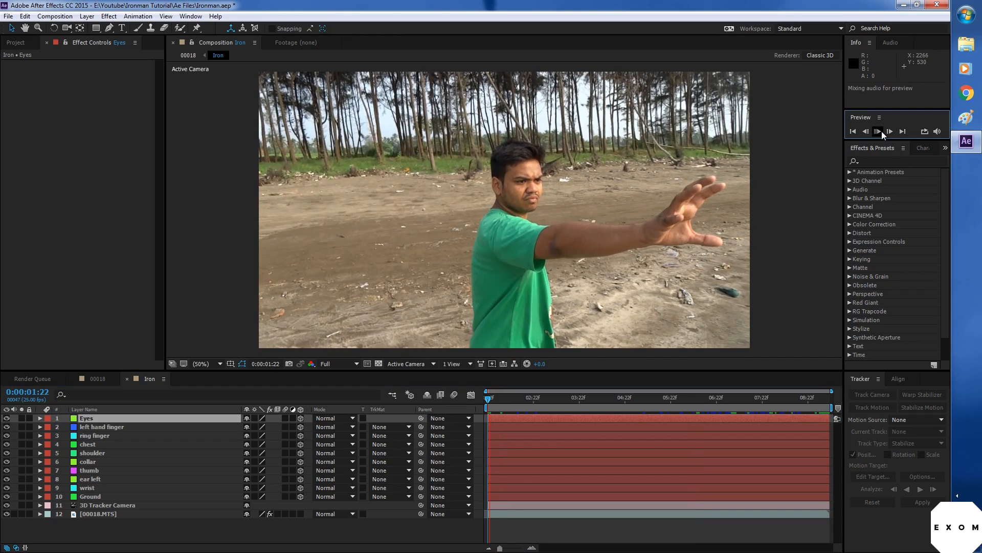
{"action": "left_click", "coordinate": [877, 131]}
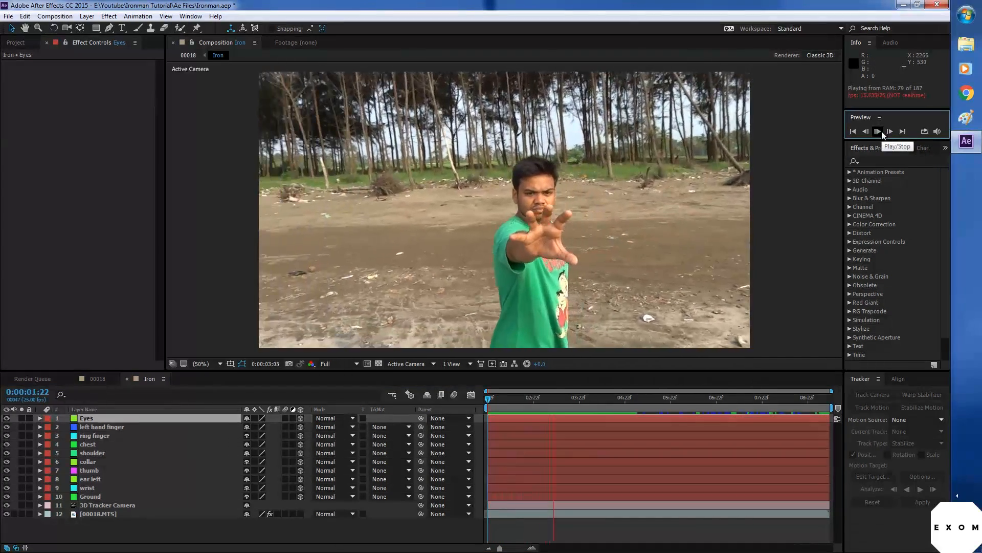
{"action": "left_click", "coordinate": [878, 130]}
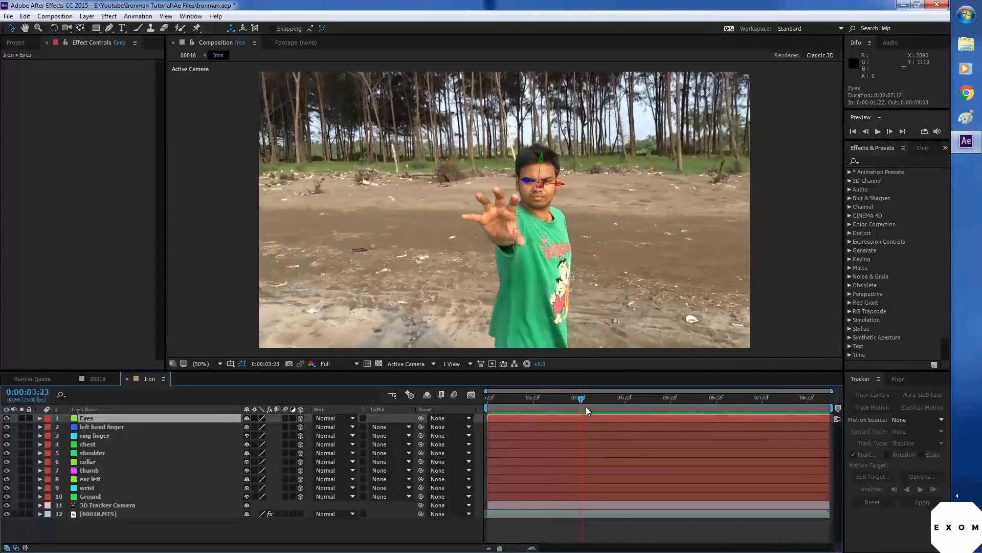
{"action": "key", "text": "alt+tab"}
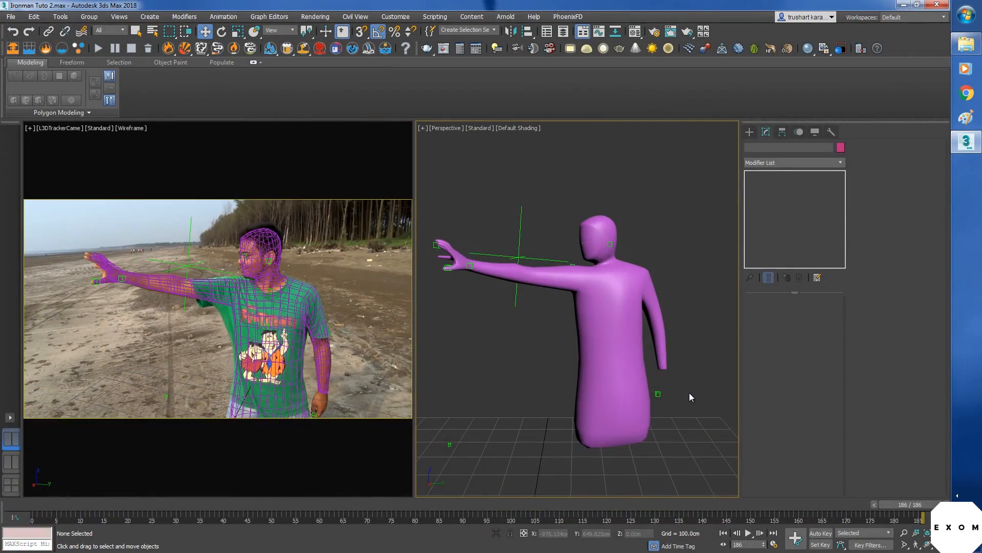
{"action": "mouse_move", "coordinate": [651, 373]}
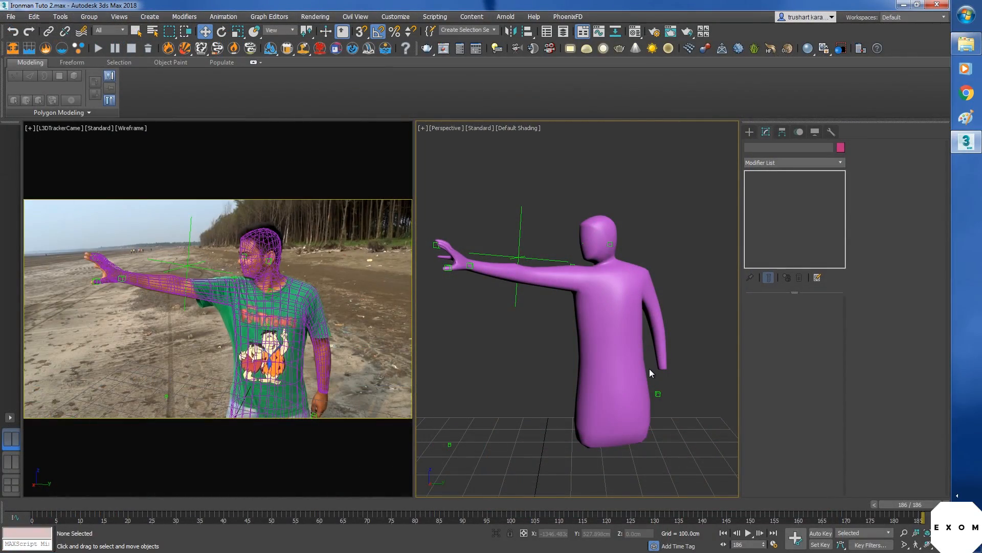